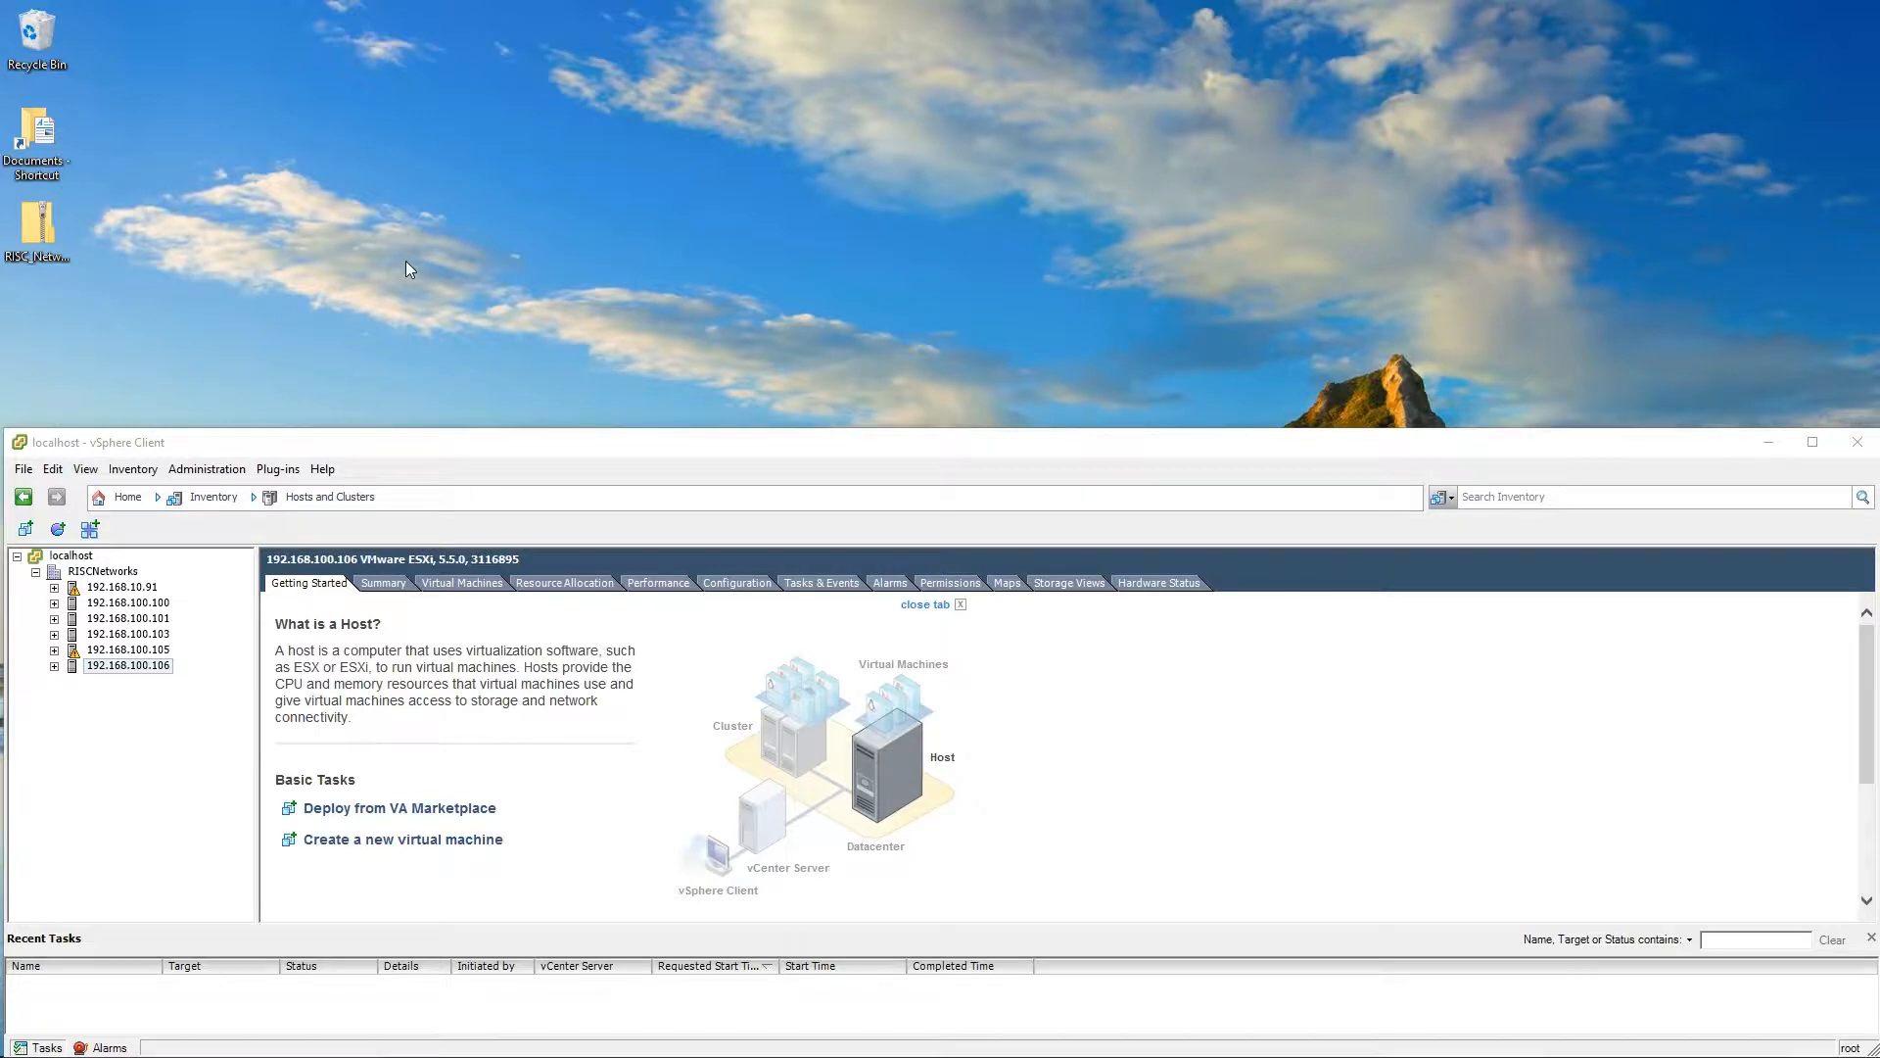
{"action": "mouse_move", "coordinate": [169, 254]}
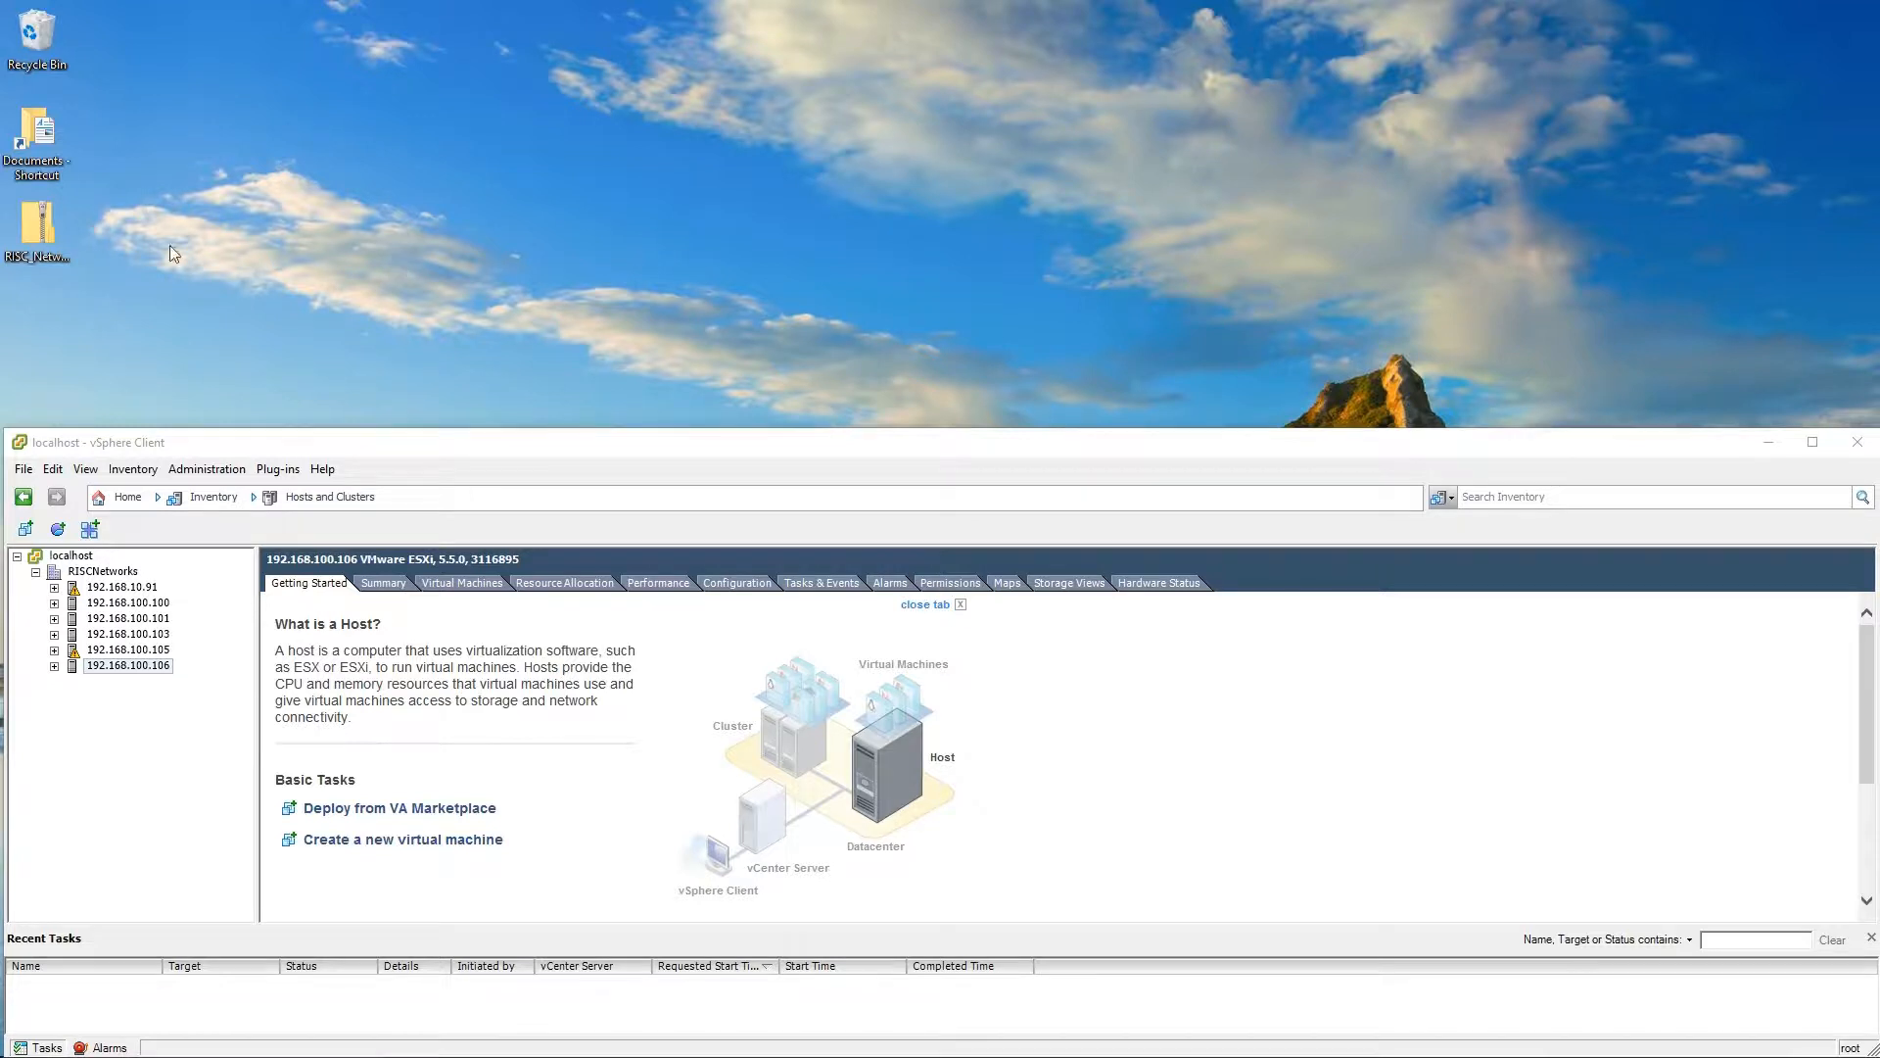
Extract the RISC Networks appliance zip into its default desktop folder
{"action": "right_click", "coordinate": [37, 218]}
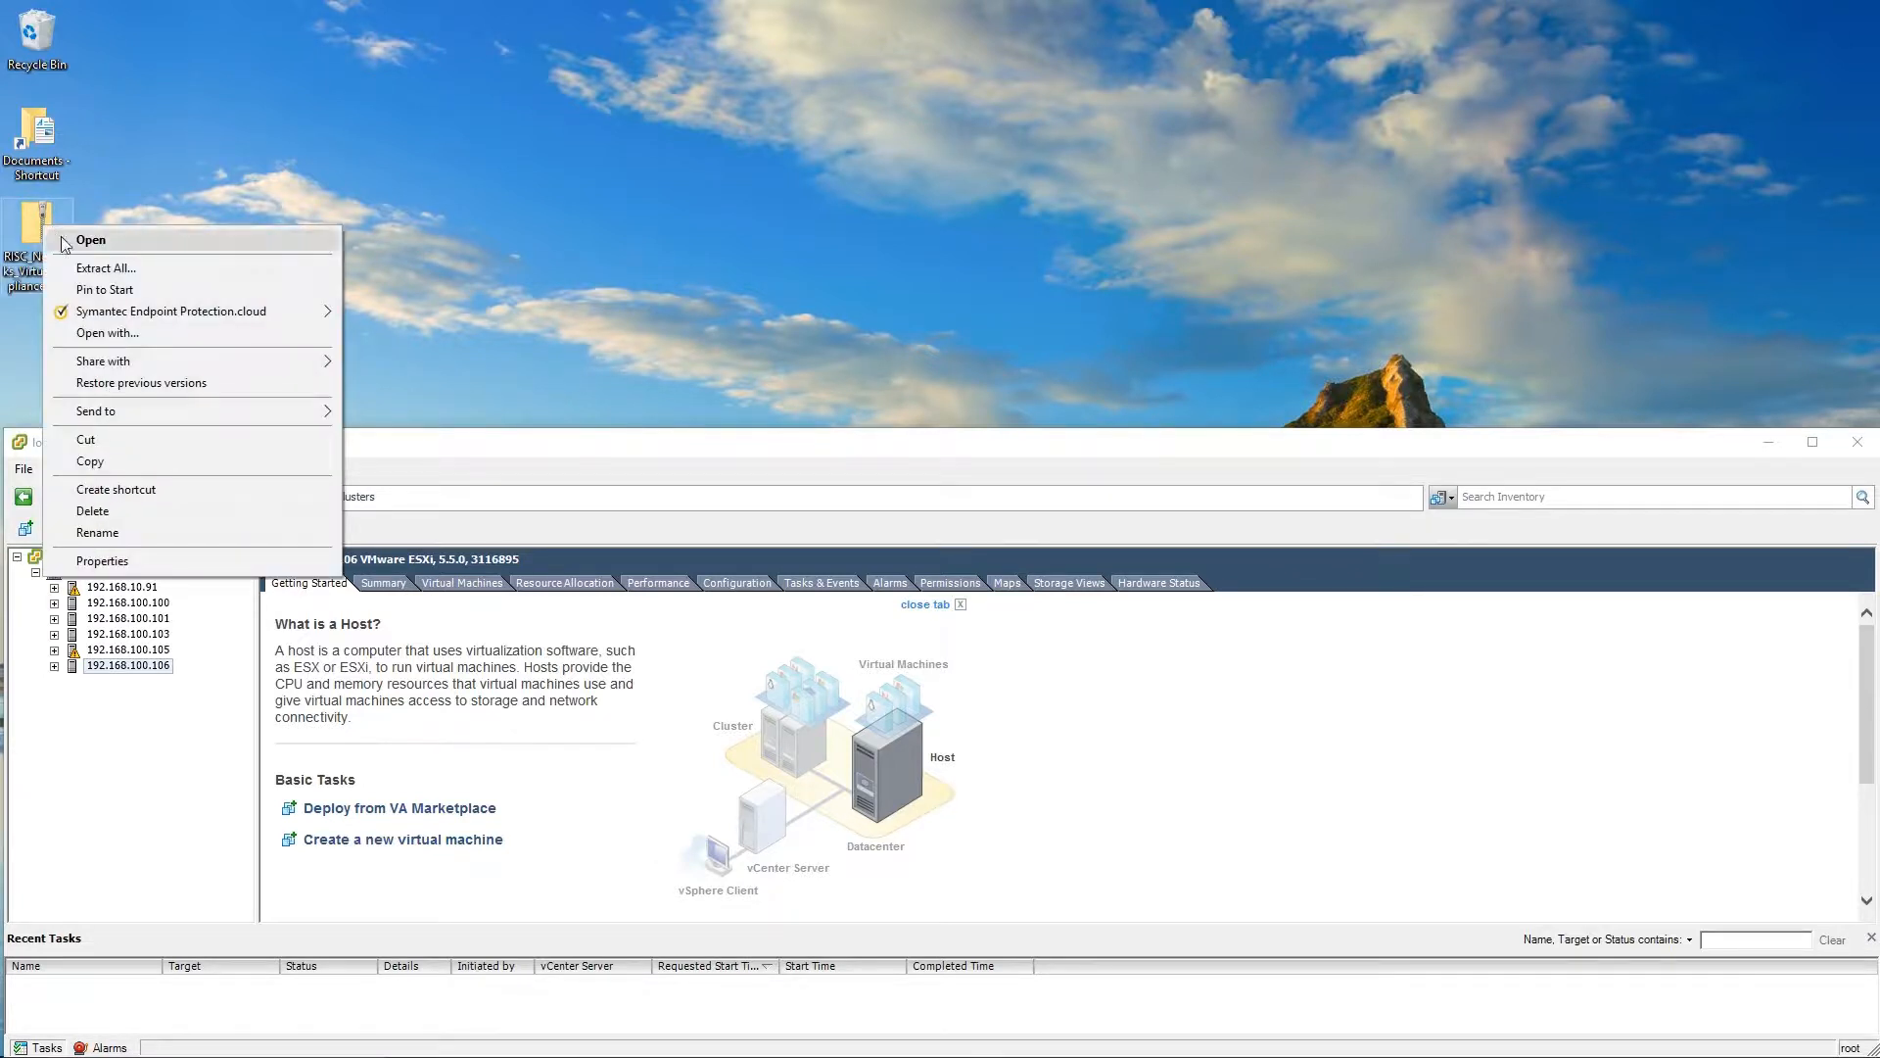
{"action": "left_click", "coordinate": [106, 267]}
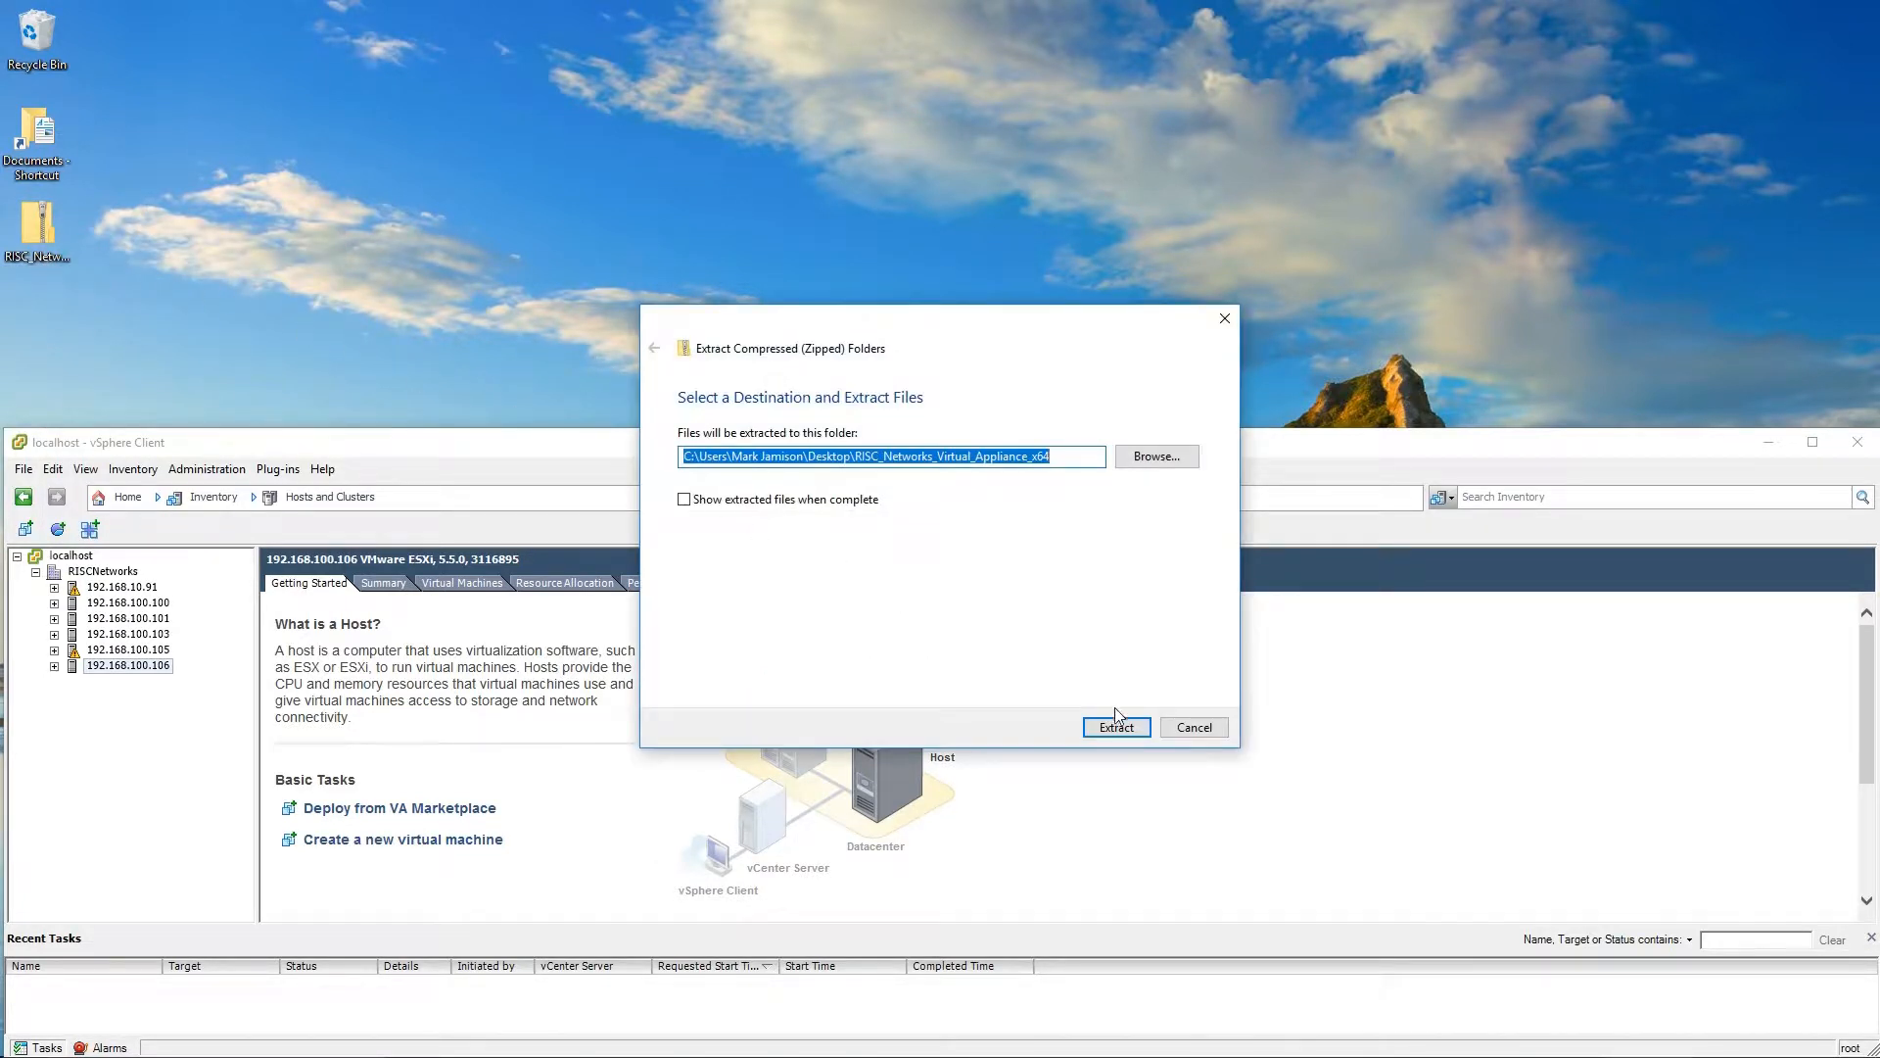
{"action": "left_click", "coordinate": [1116, 727]}
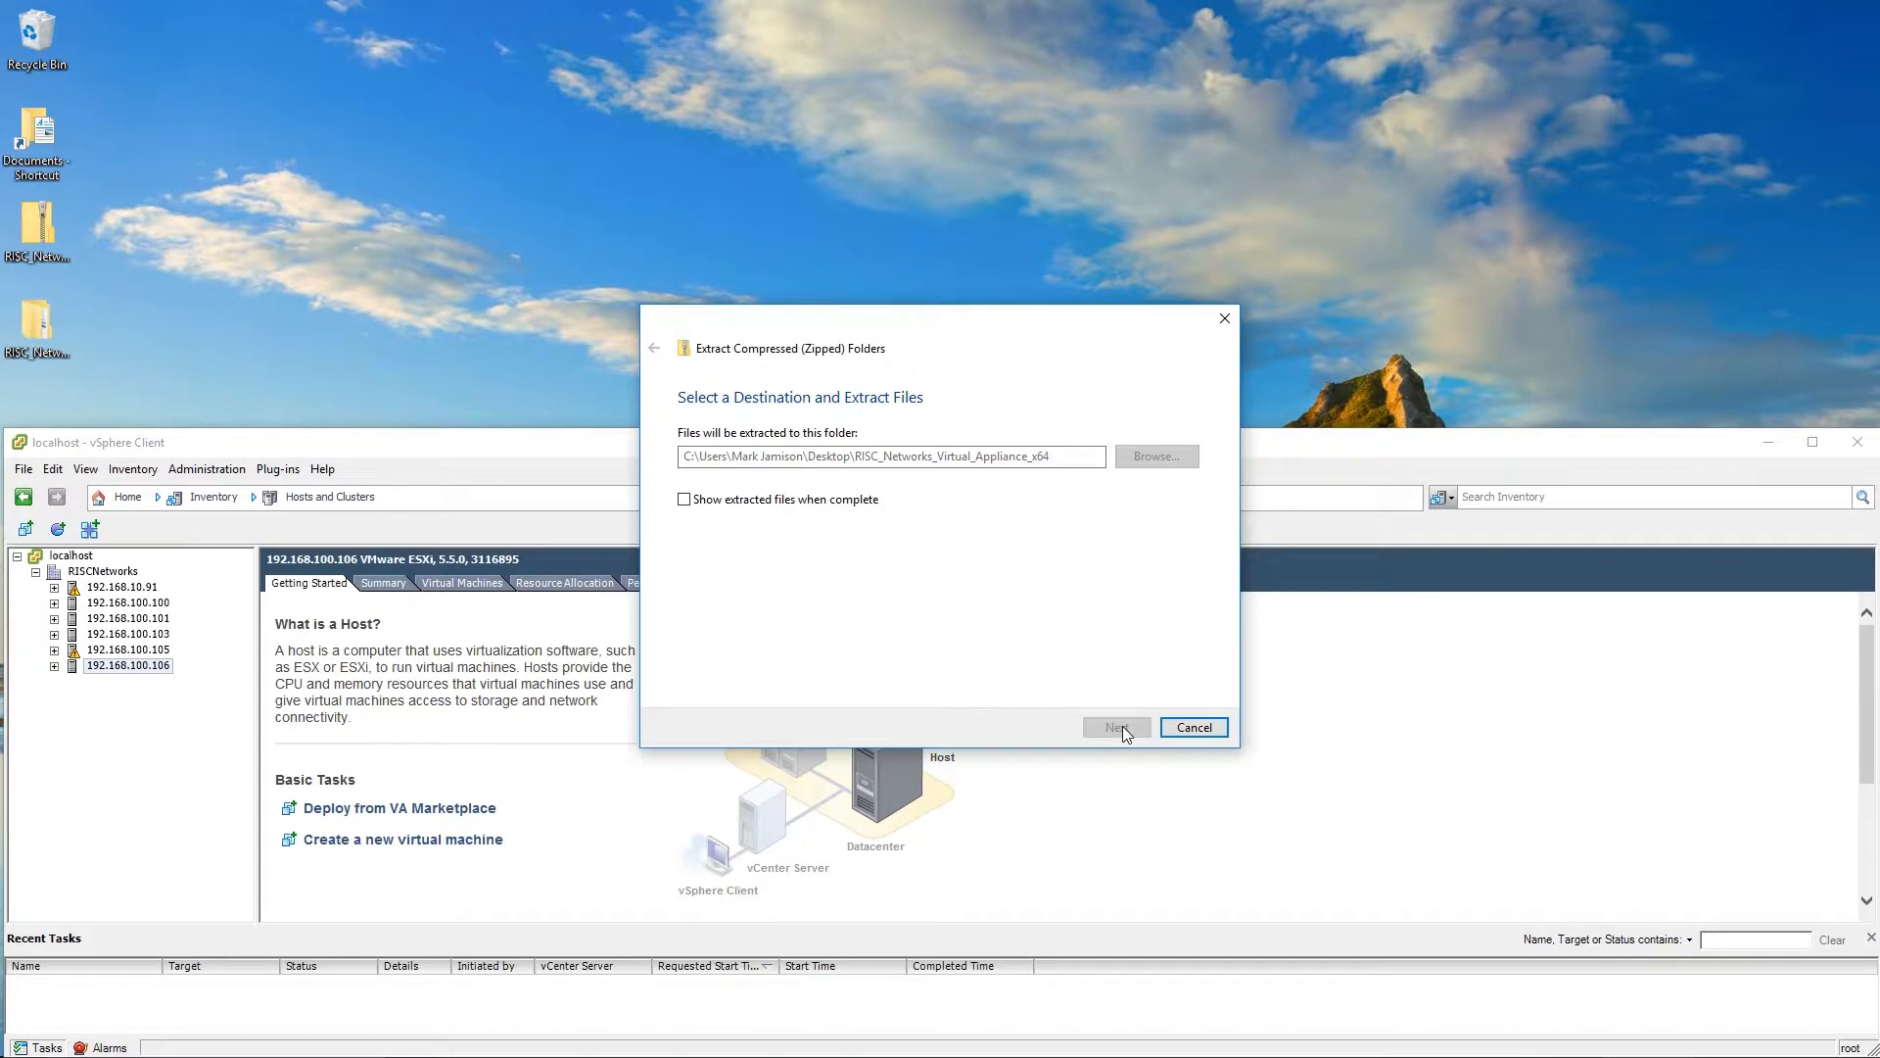
{"action": "left_click", "coordinate": [1117, 727]}
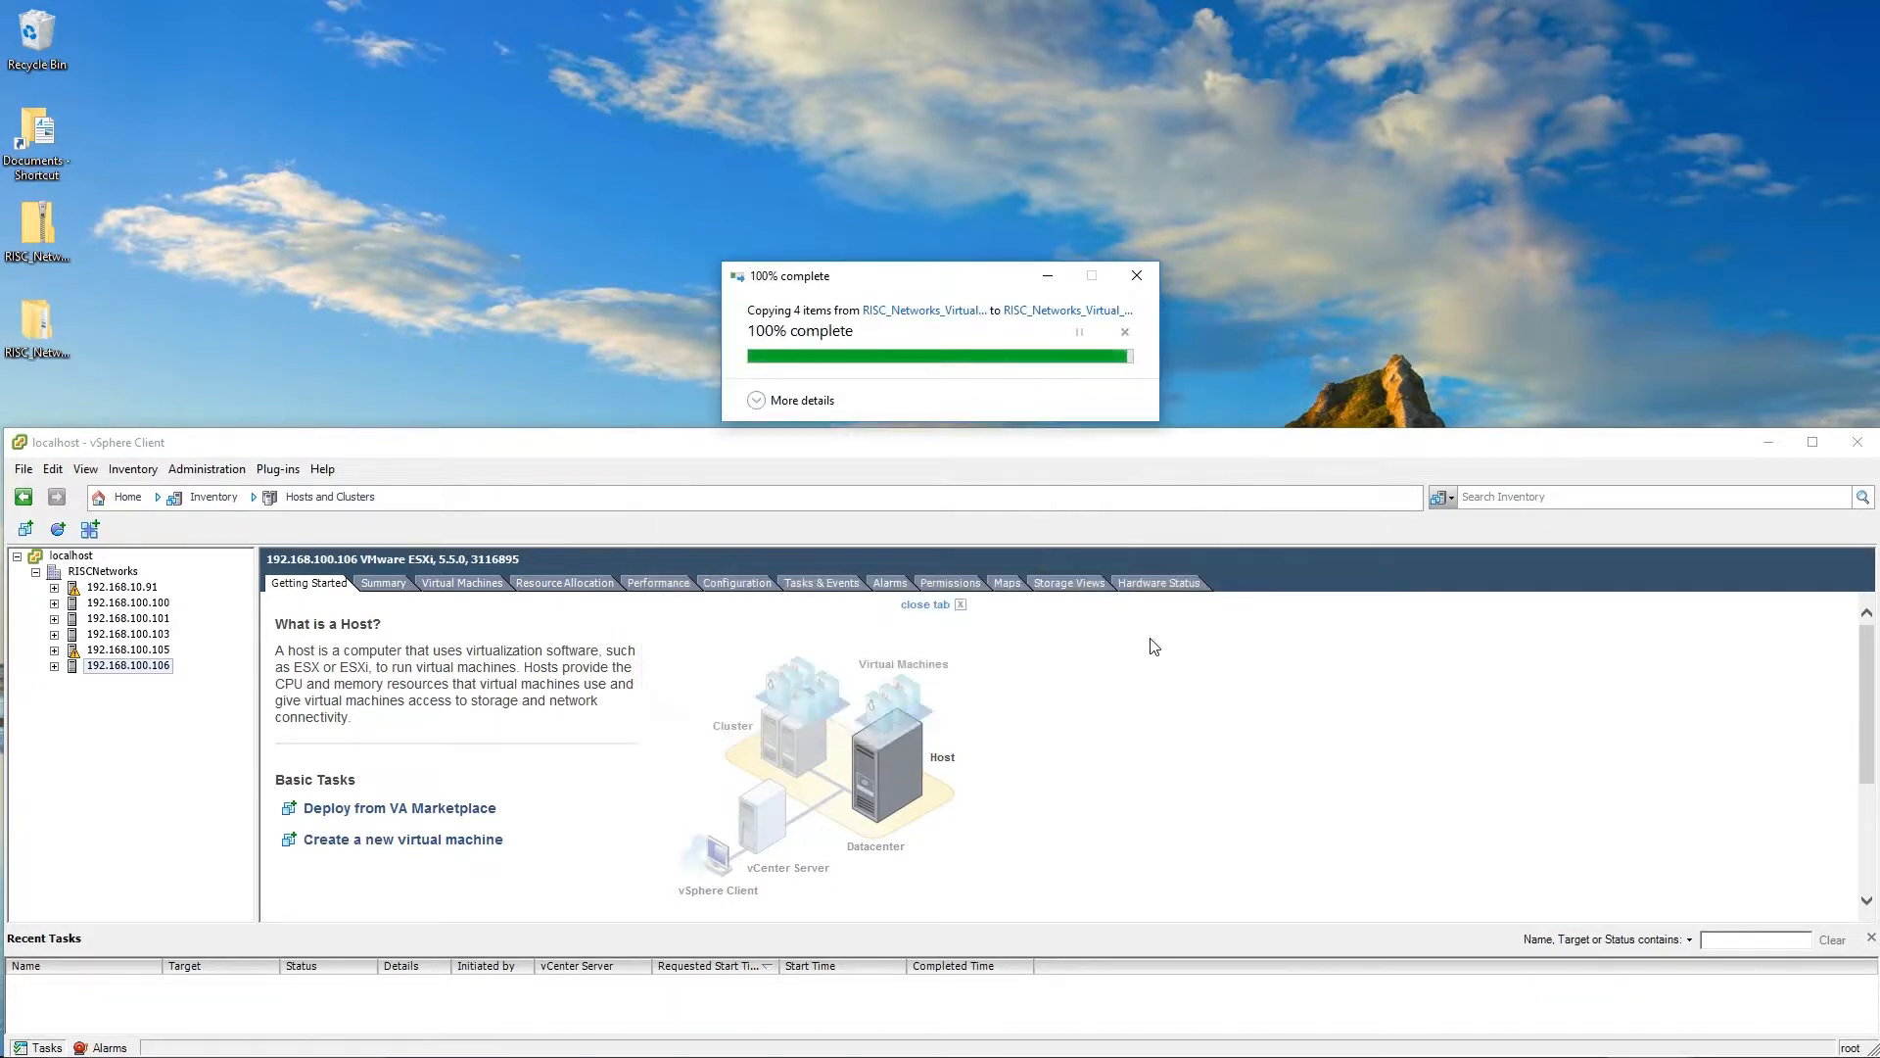
{"action": "left_click", "coordinate": [1136, 275]}
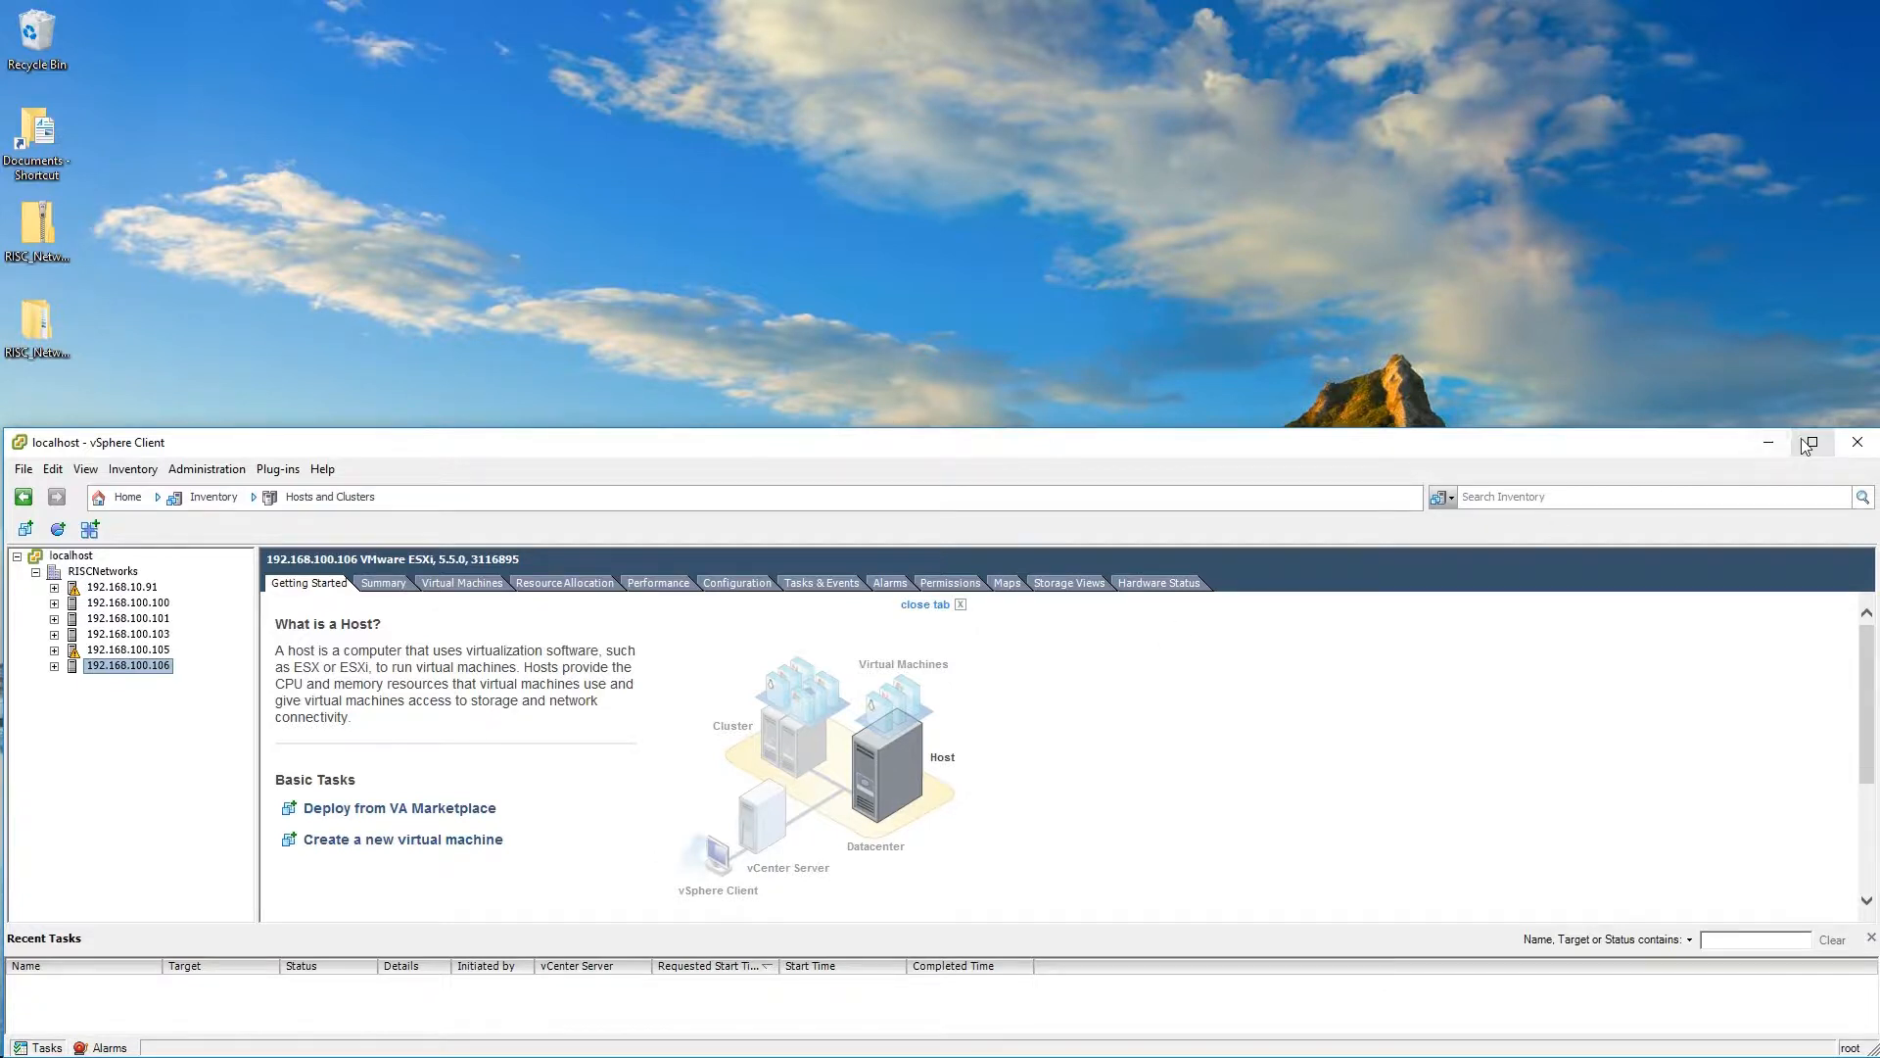
Maximize vSphere Client and begin Deploy OVF Template, browsing to the RISC_Networks_Virtual_Appliance_x64 .ovf
{"action": "left_click", "coordinate": [1810, 442]}
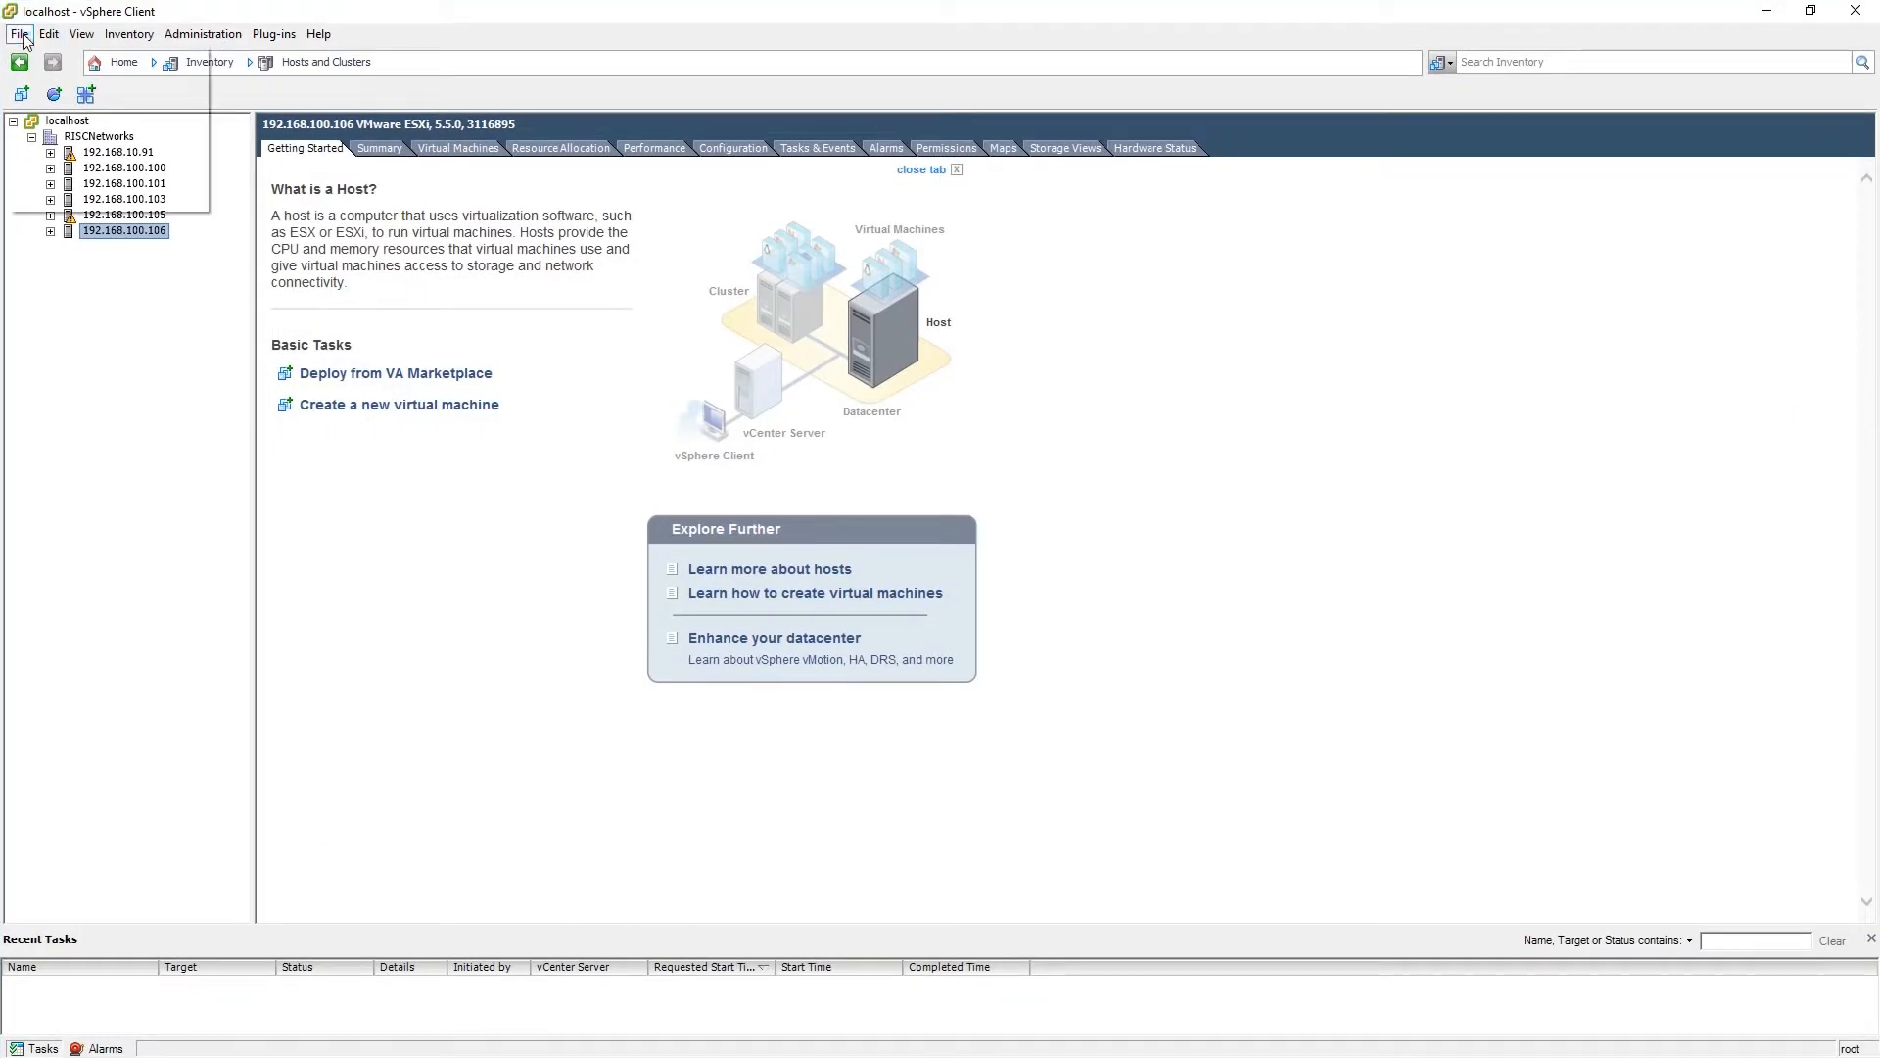
{"action": "left_click", "coordinate": [15, 33]}
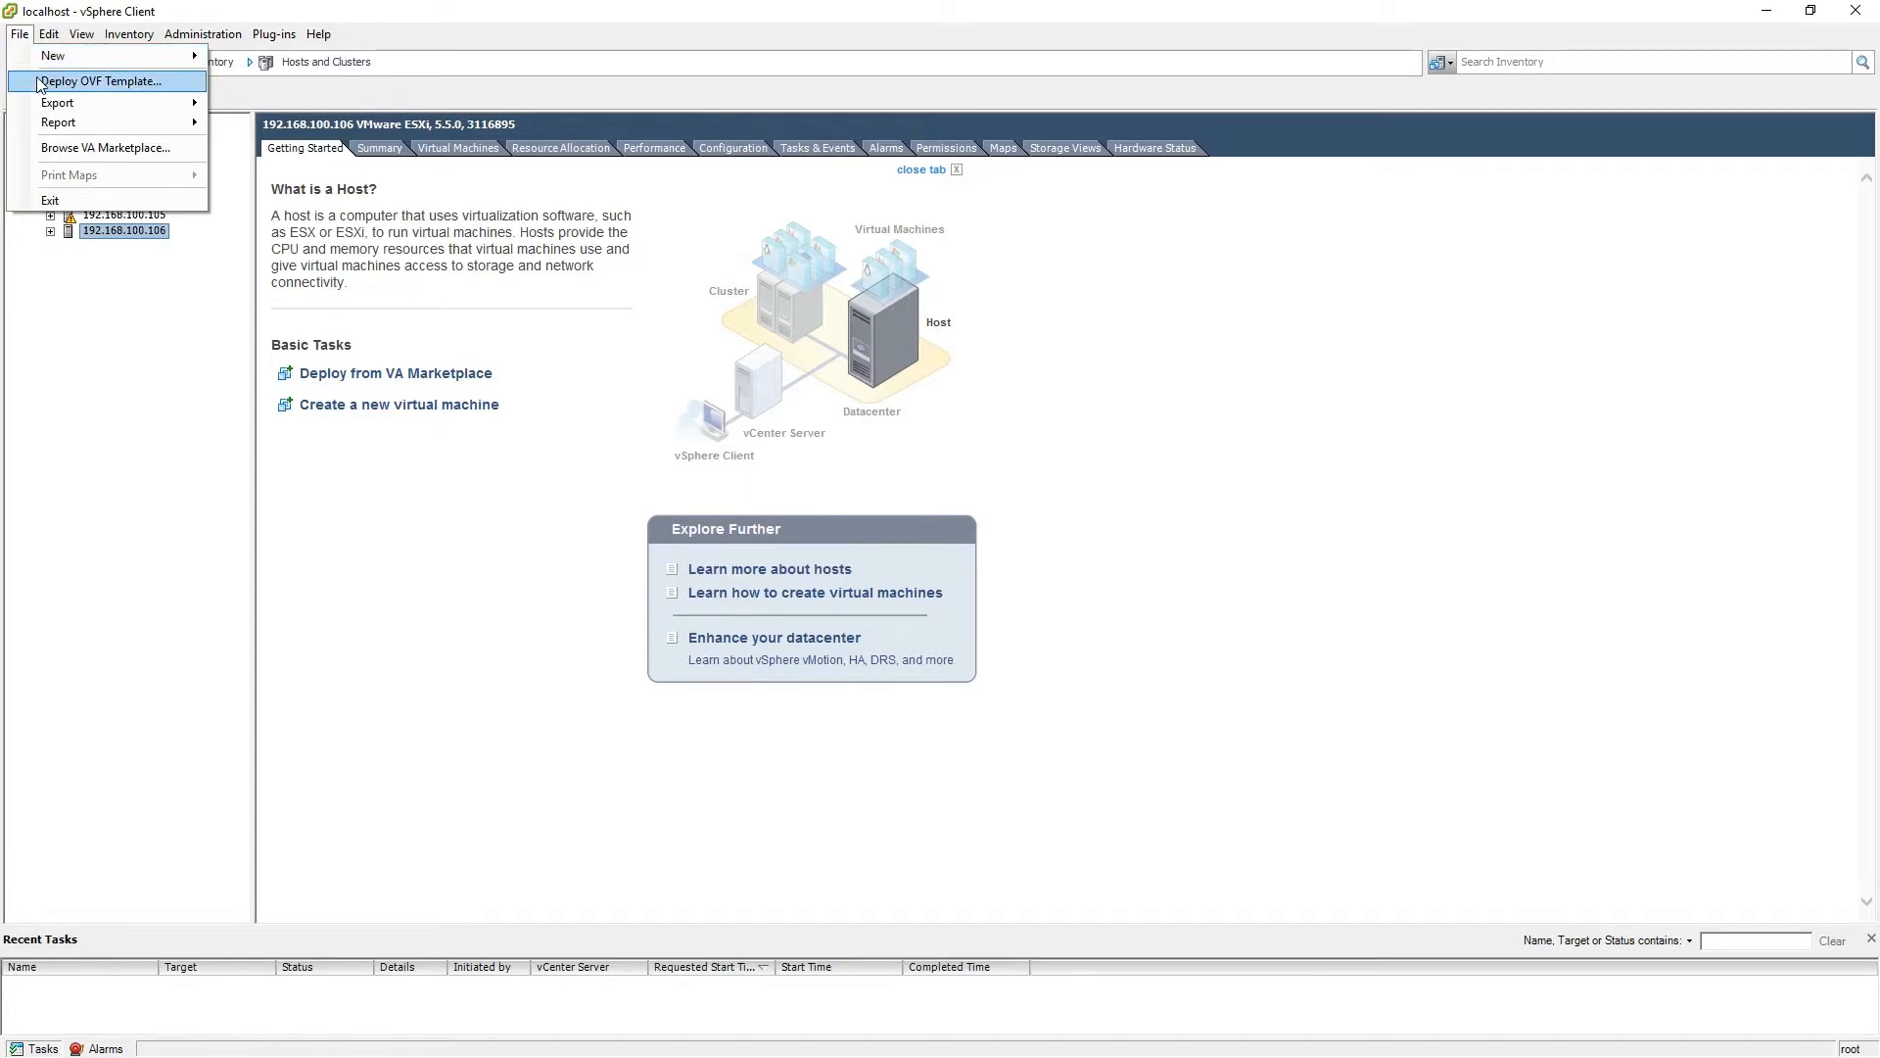
{"action": "left_click", "coordinate": [108, 81]}
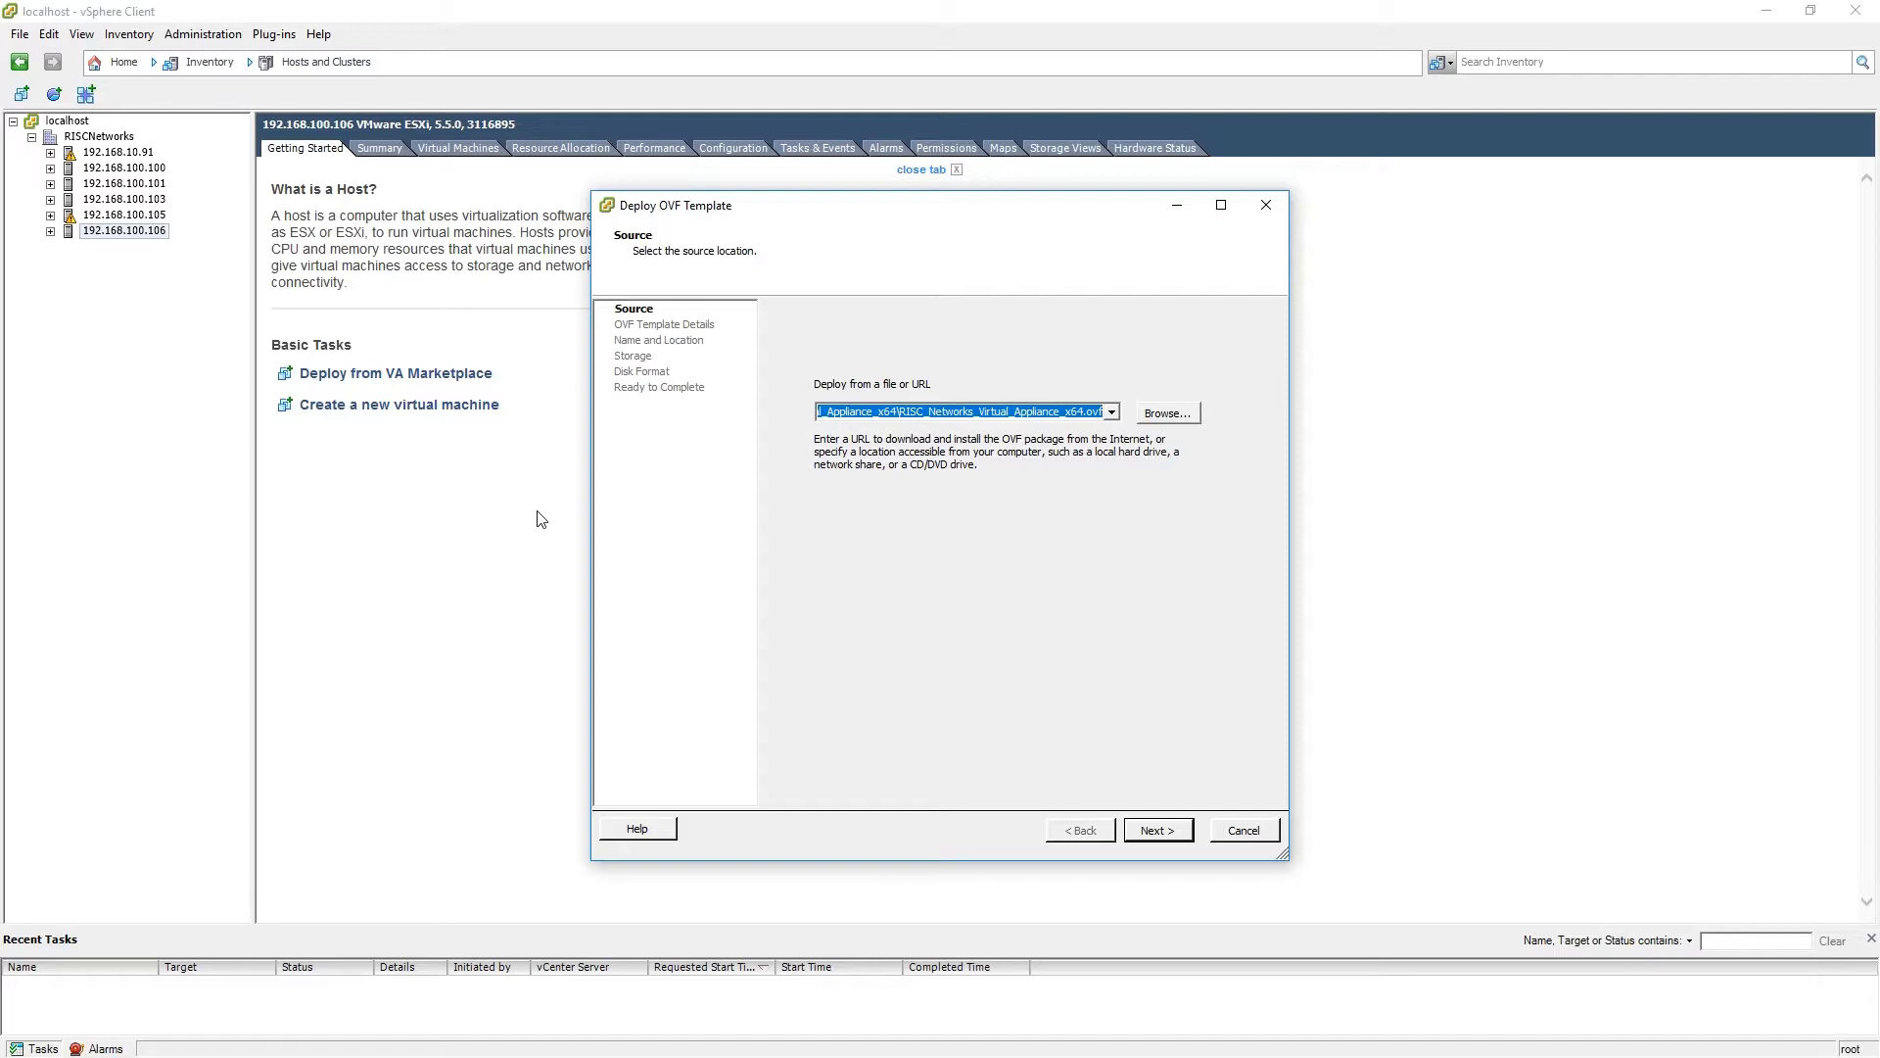
{"action": "mouse_move", "coordinate": [1168, 421]}
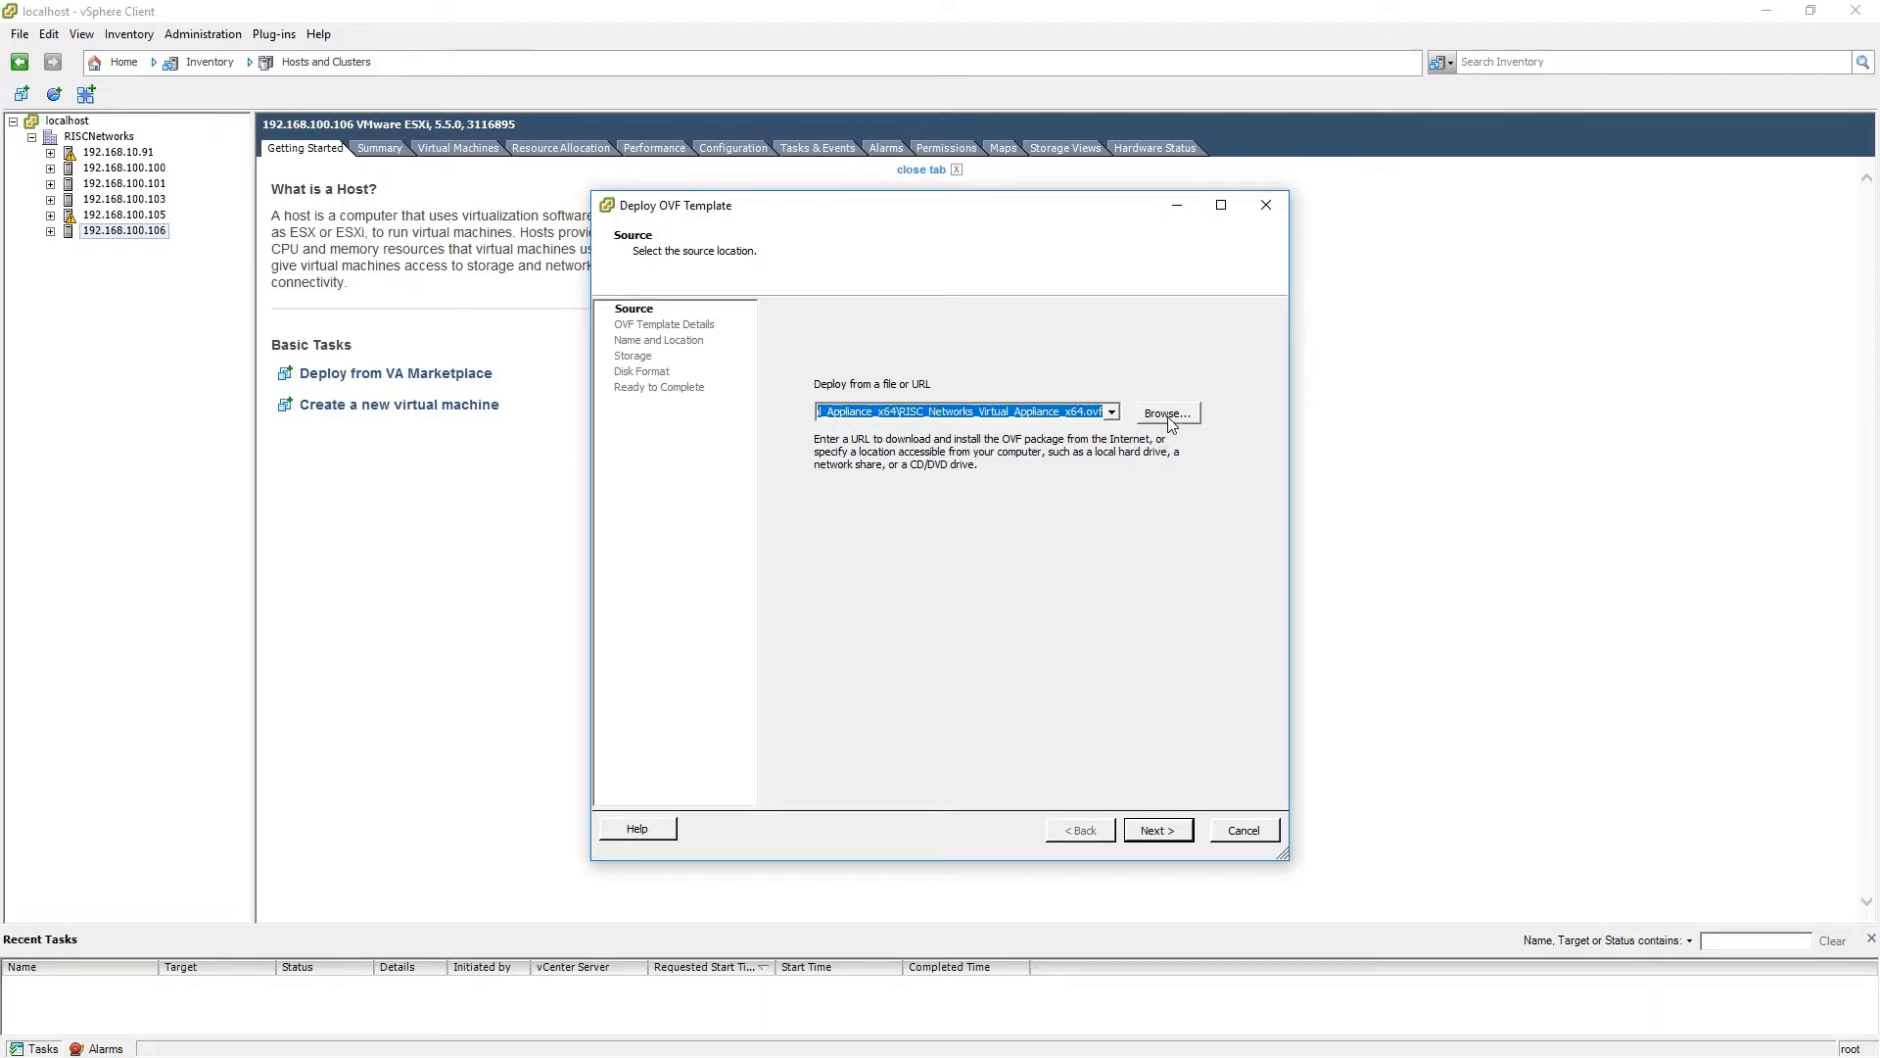
{"action": "left_click", "coordinate": [1168, 413]}
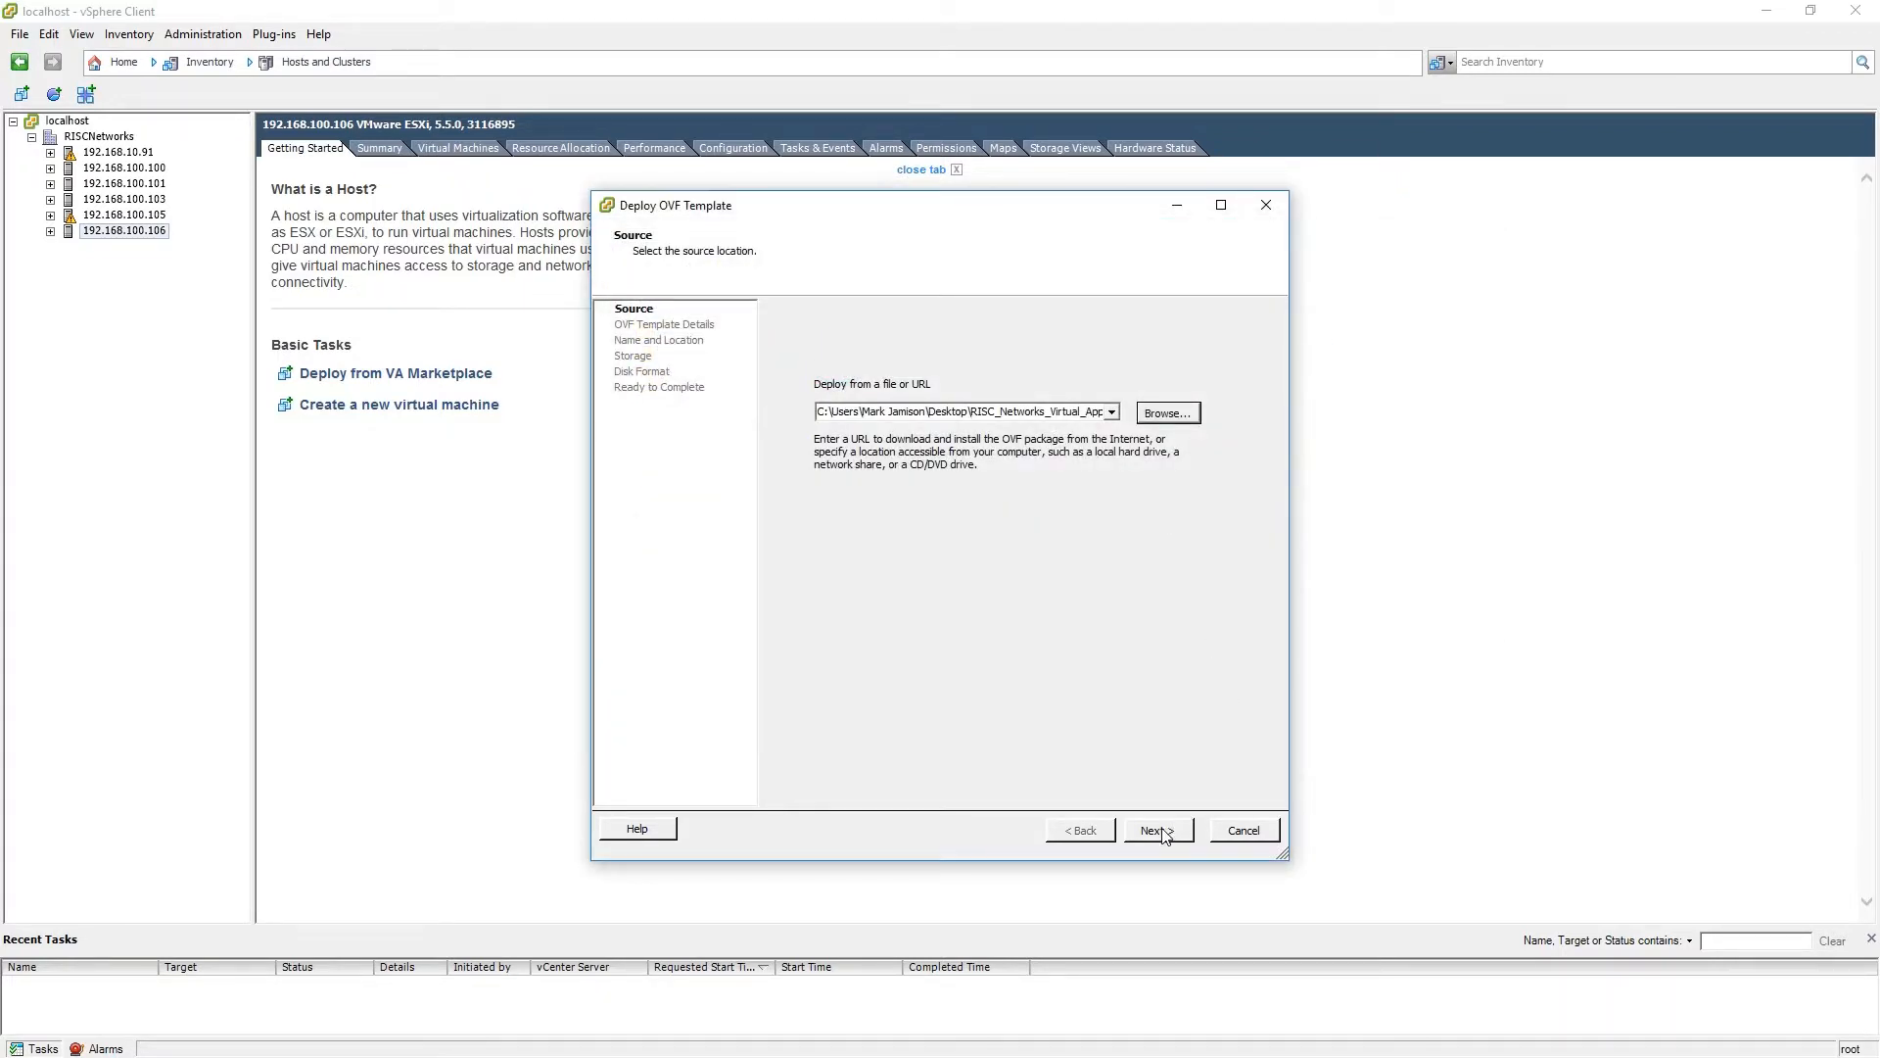
Keep the default name, use the Discovered virtual machine folder and Local DELL Disk datastore
{"action": "left_click", "coordinate": [1159, 830]}
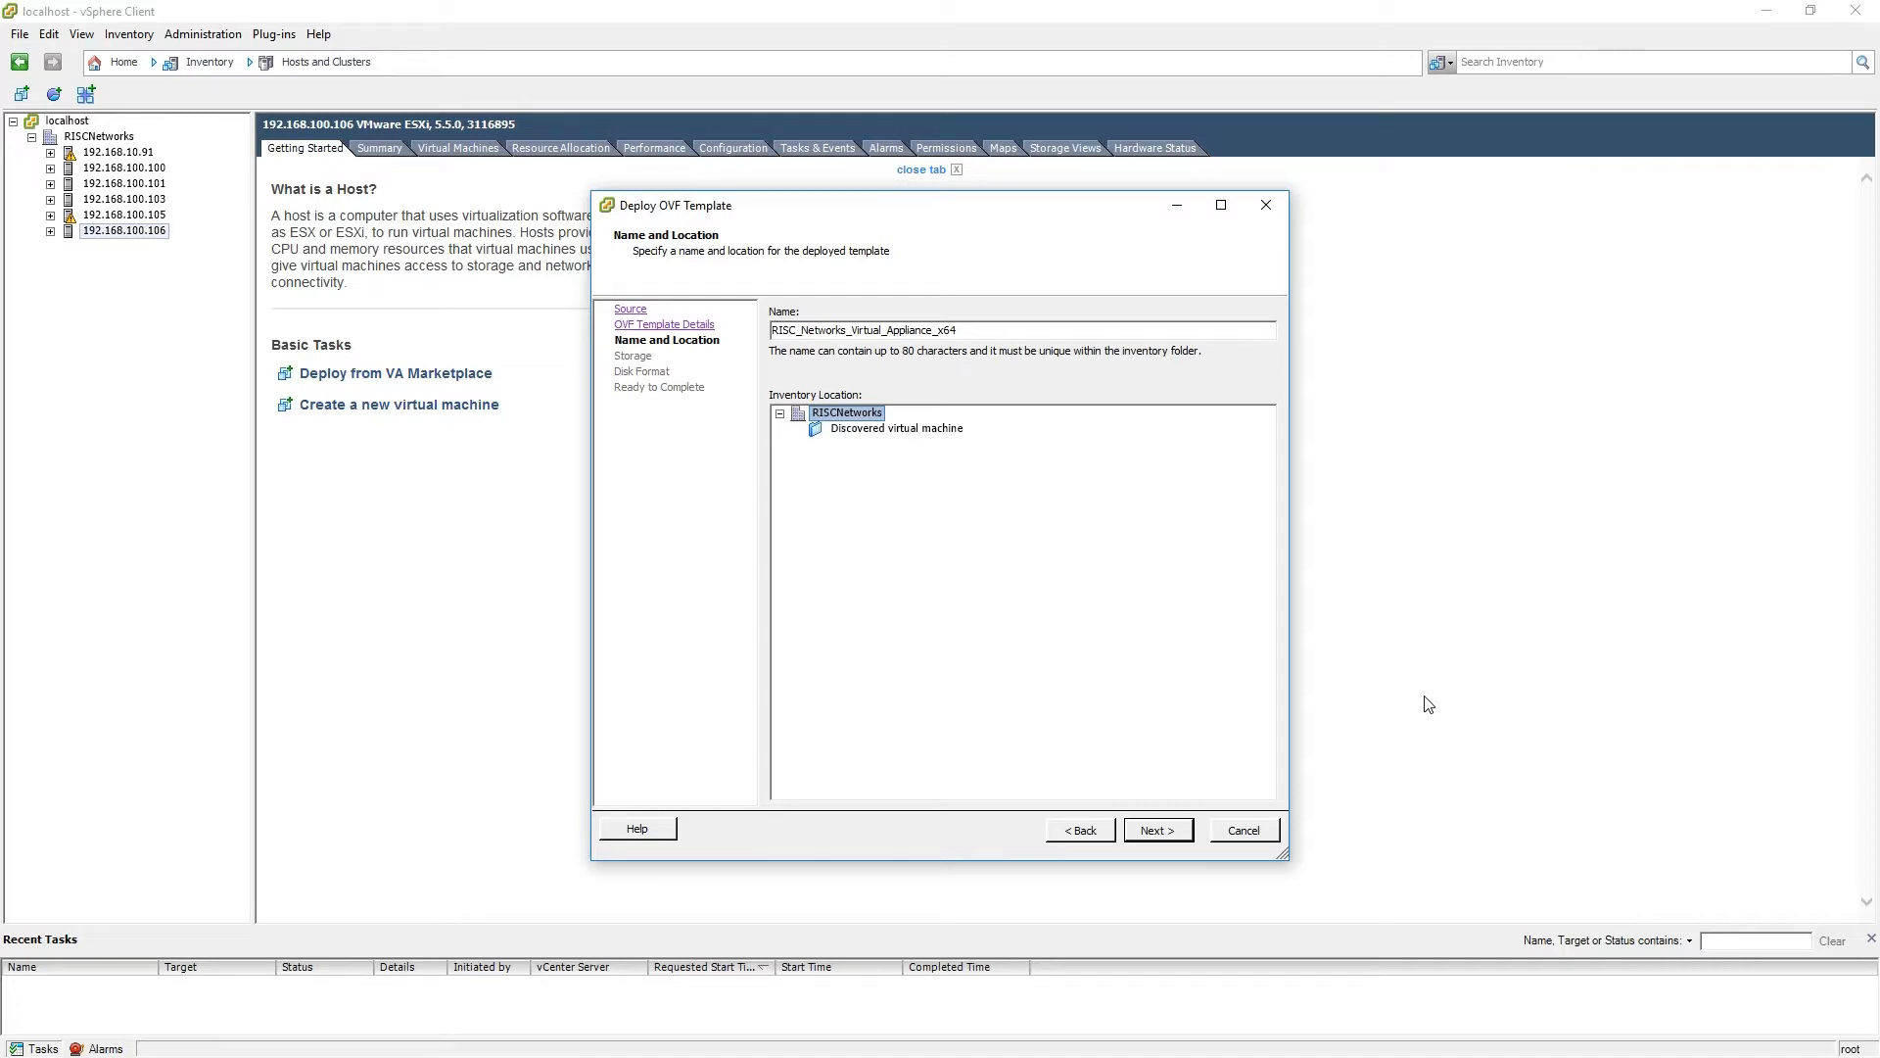
{"action": "mouse_move", "coordinate": [845, 440]}
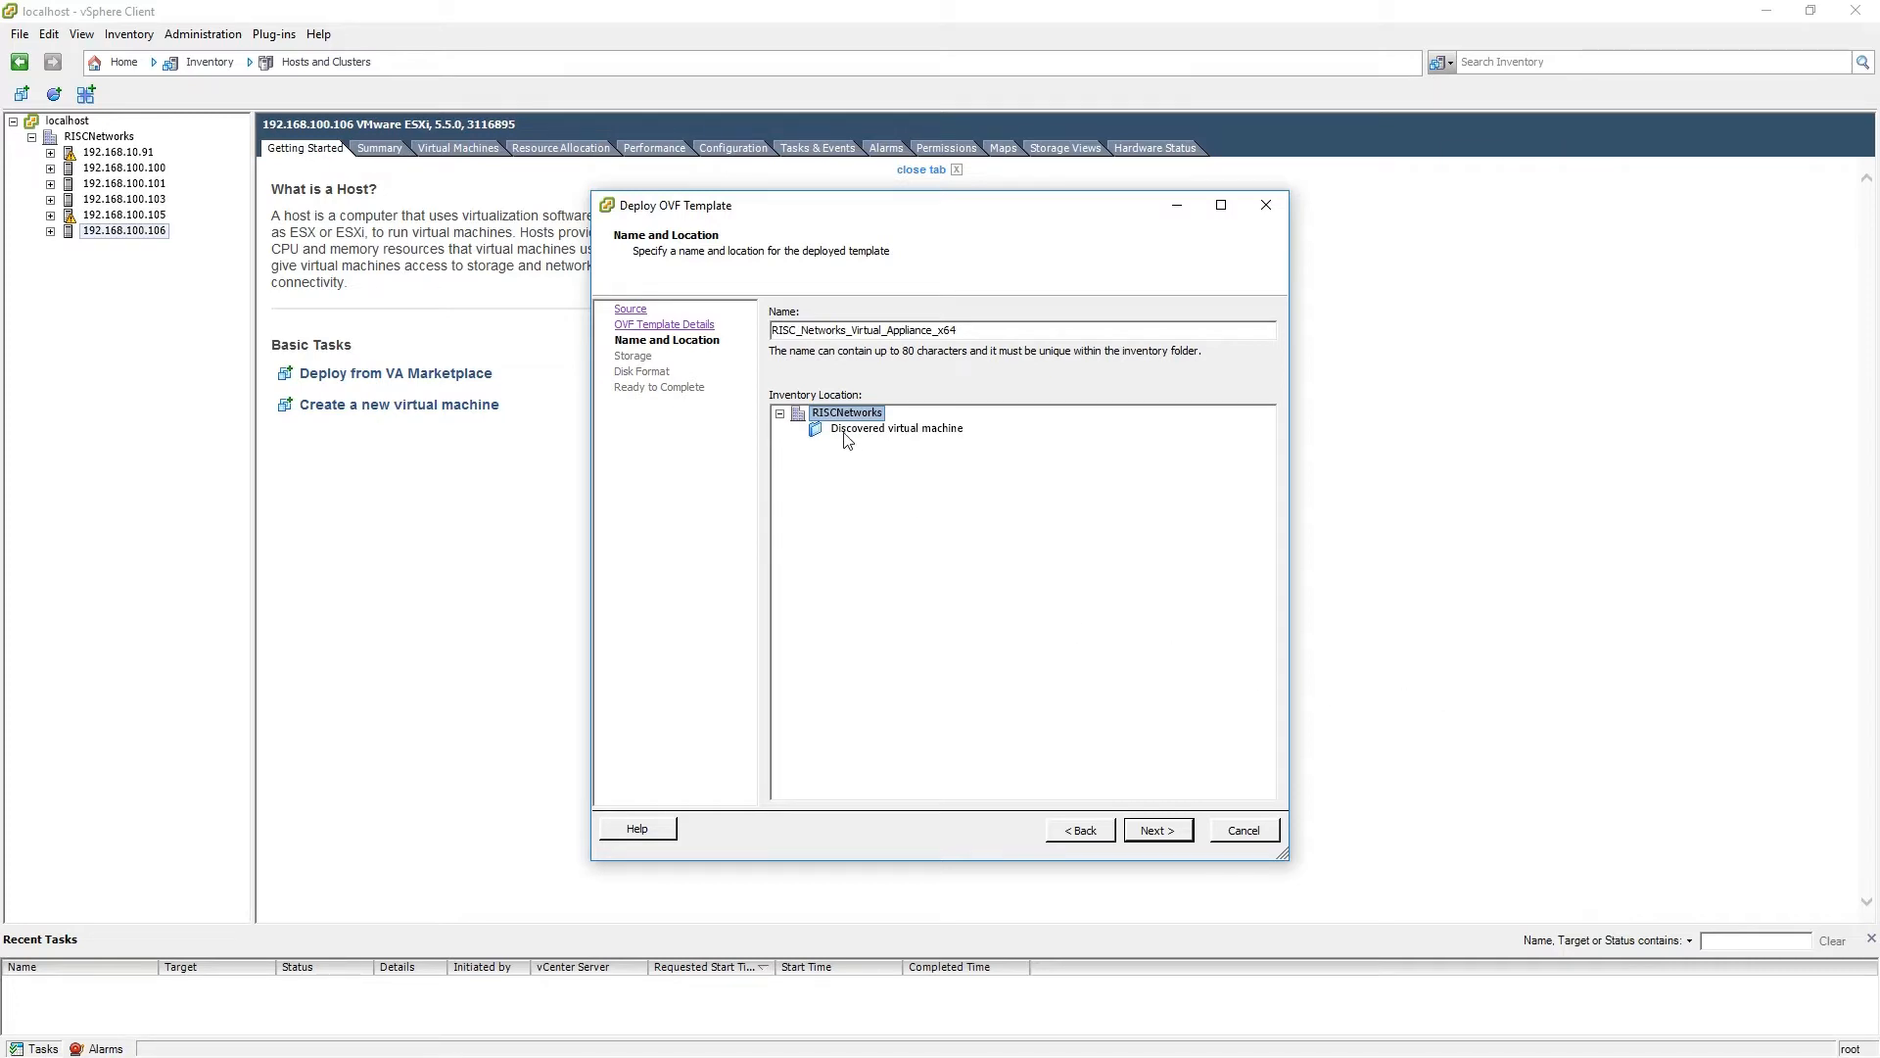
{"action": "left_click", "coordinate": [897, 428]}
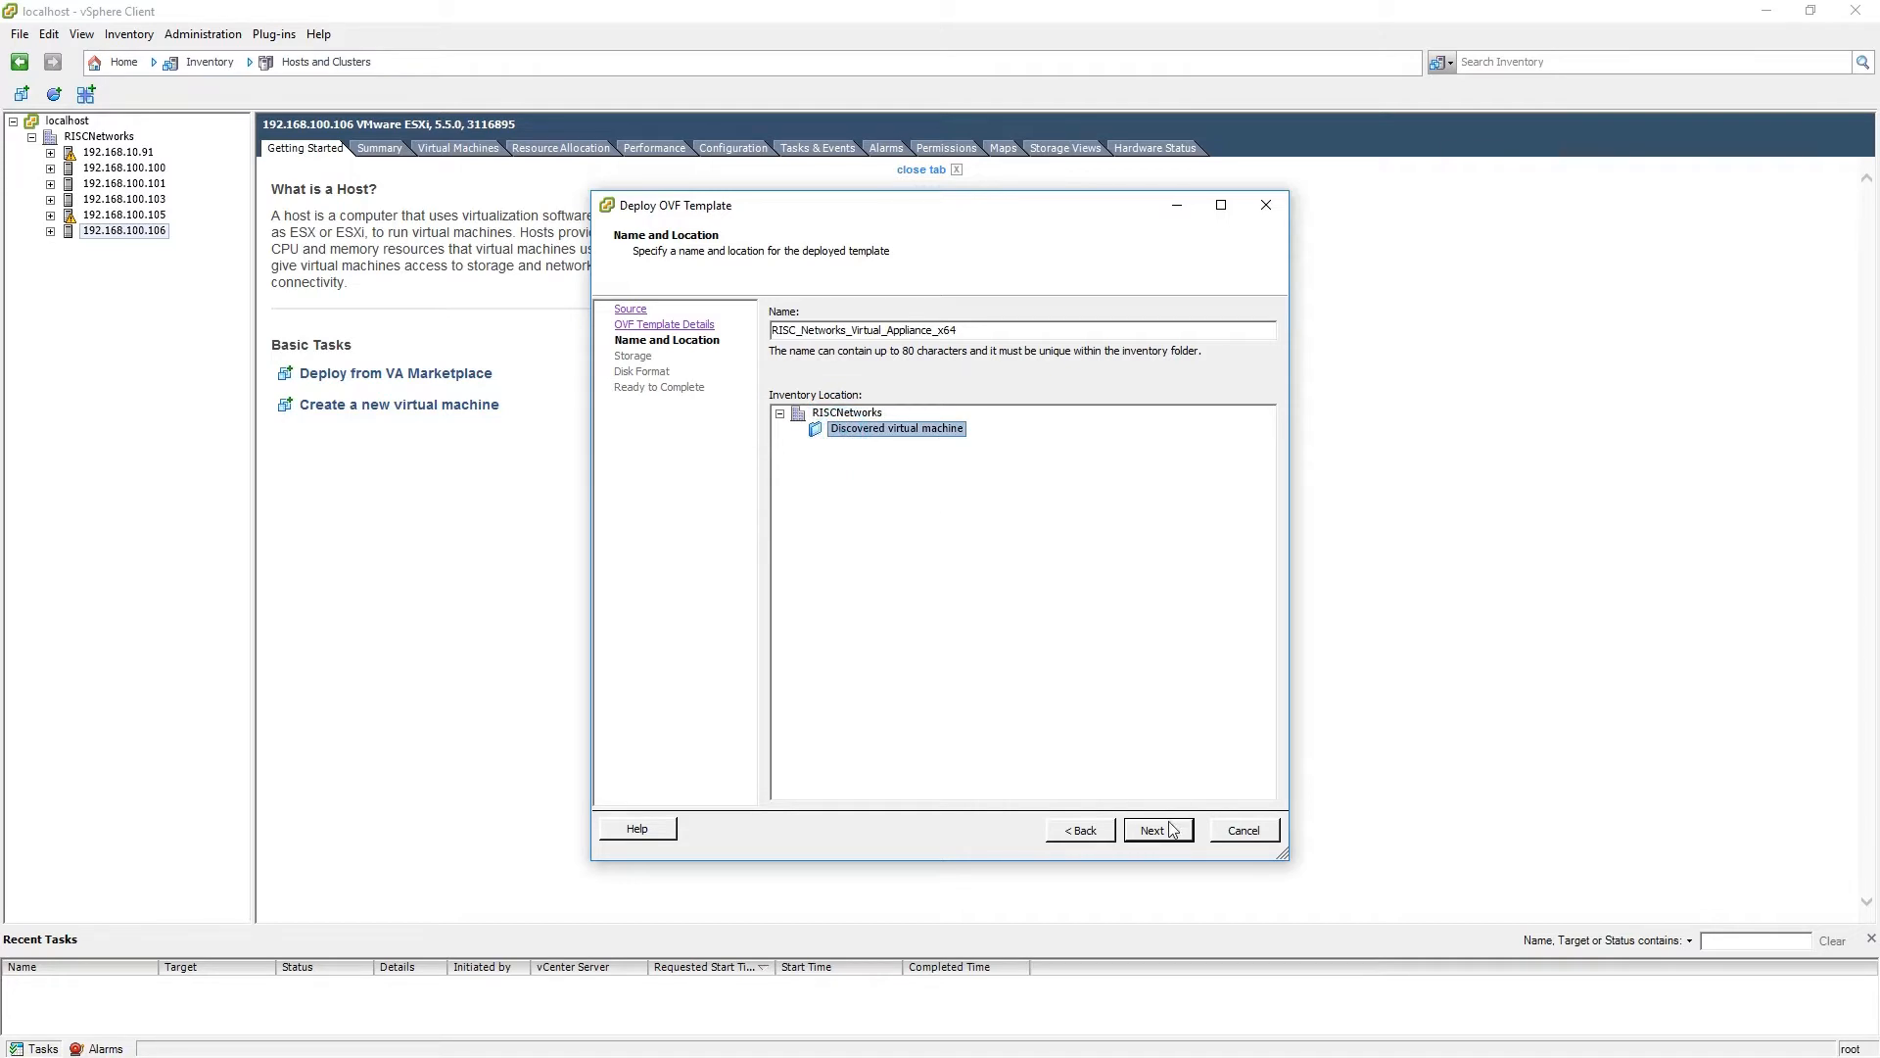
{"action": "left_click", "coordinate": [1159, 830]}
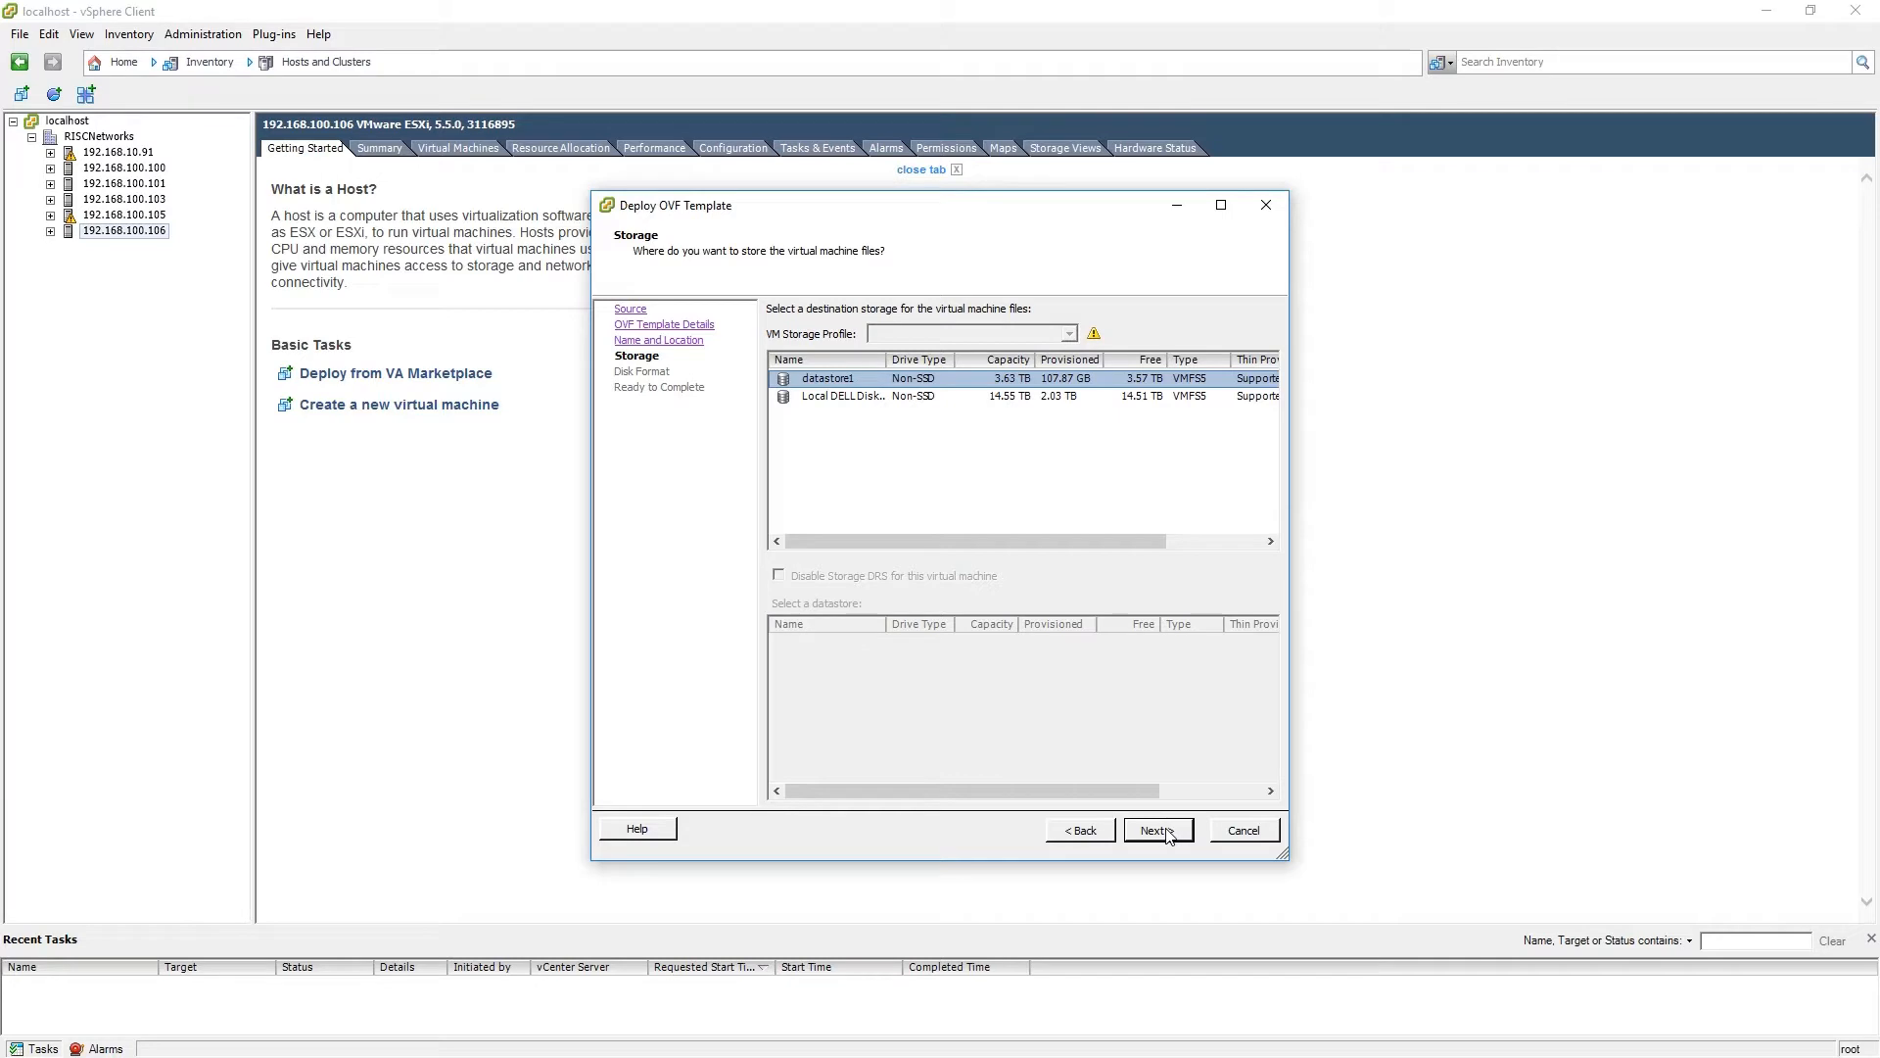
{"action": "mouse_move", "coordinate": [887, 403]}
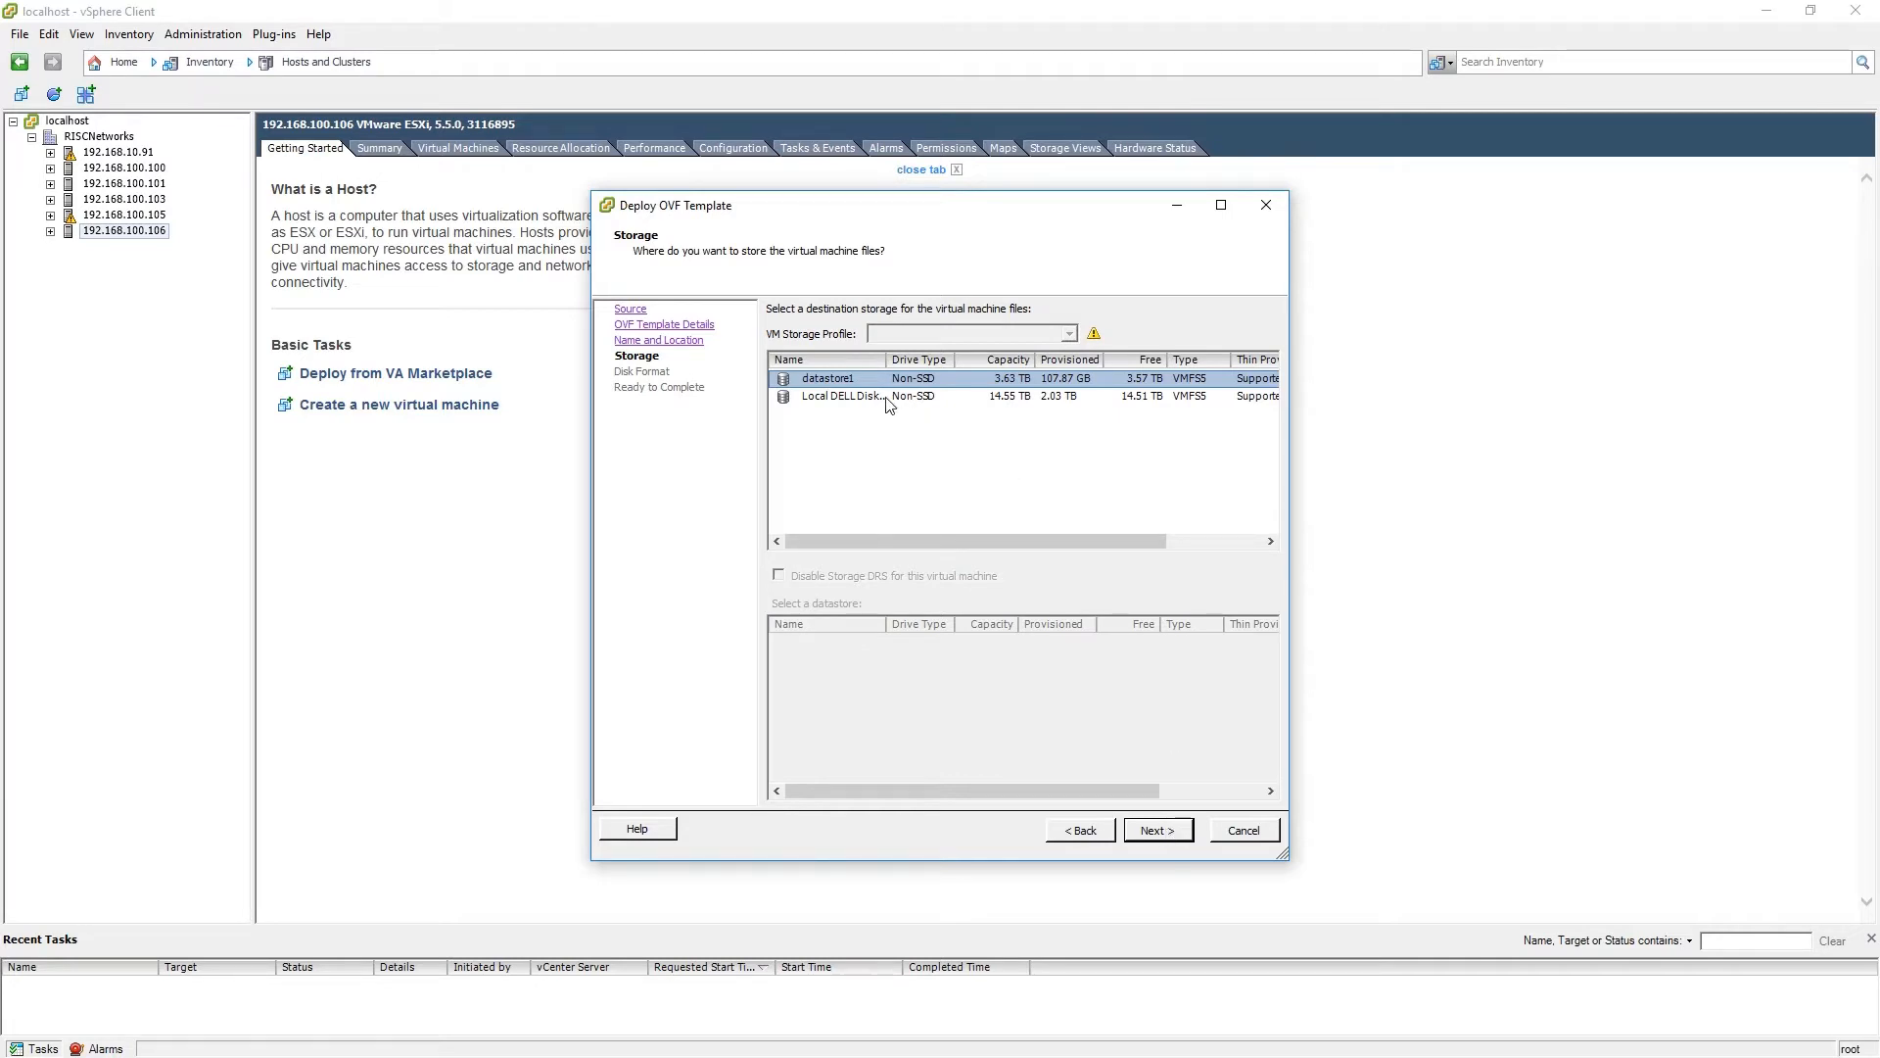
{"action": "left_click", "coordinate": [842, 396]}
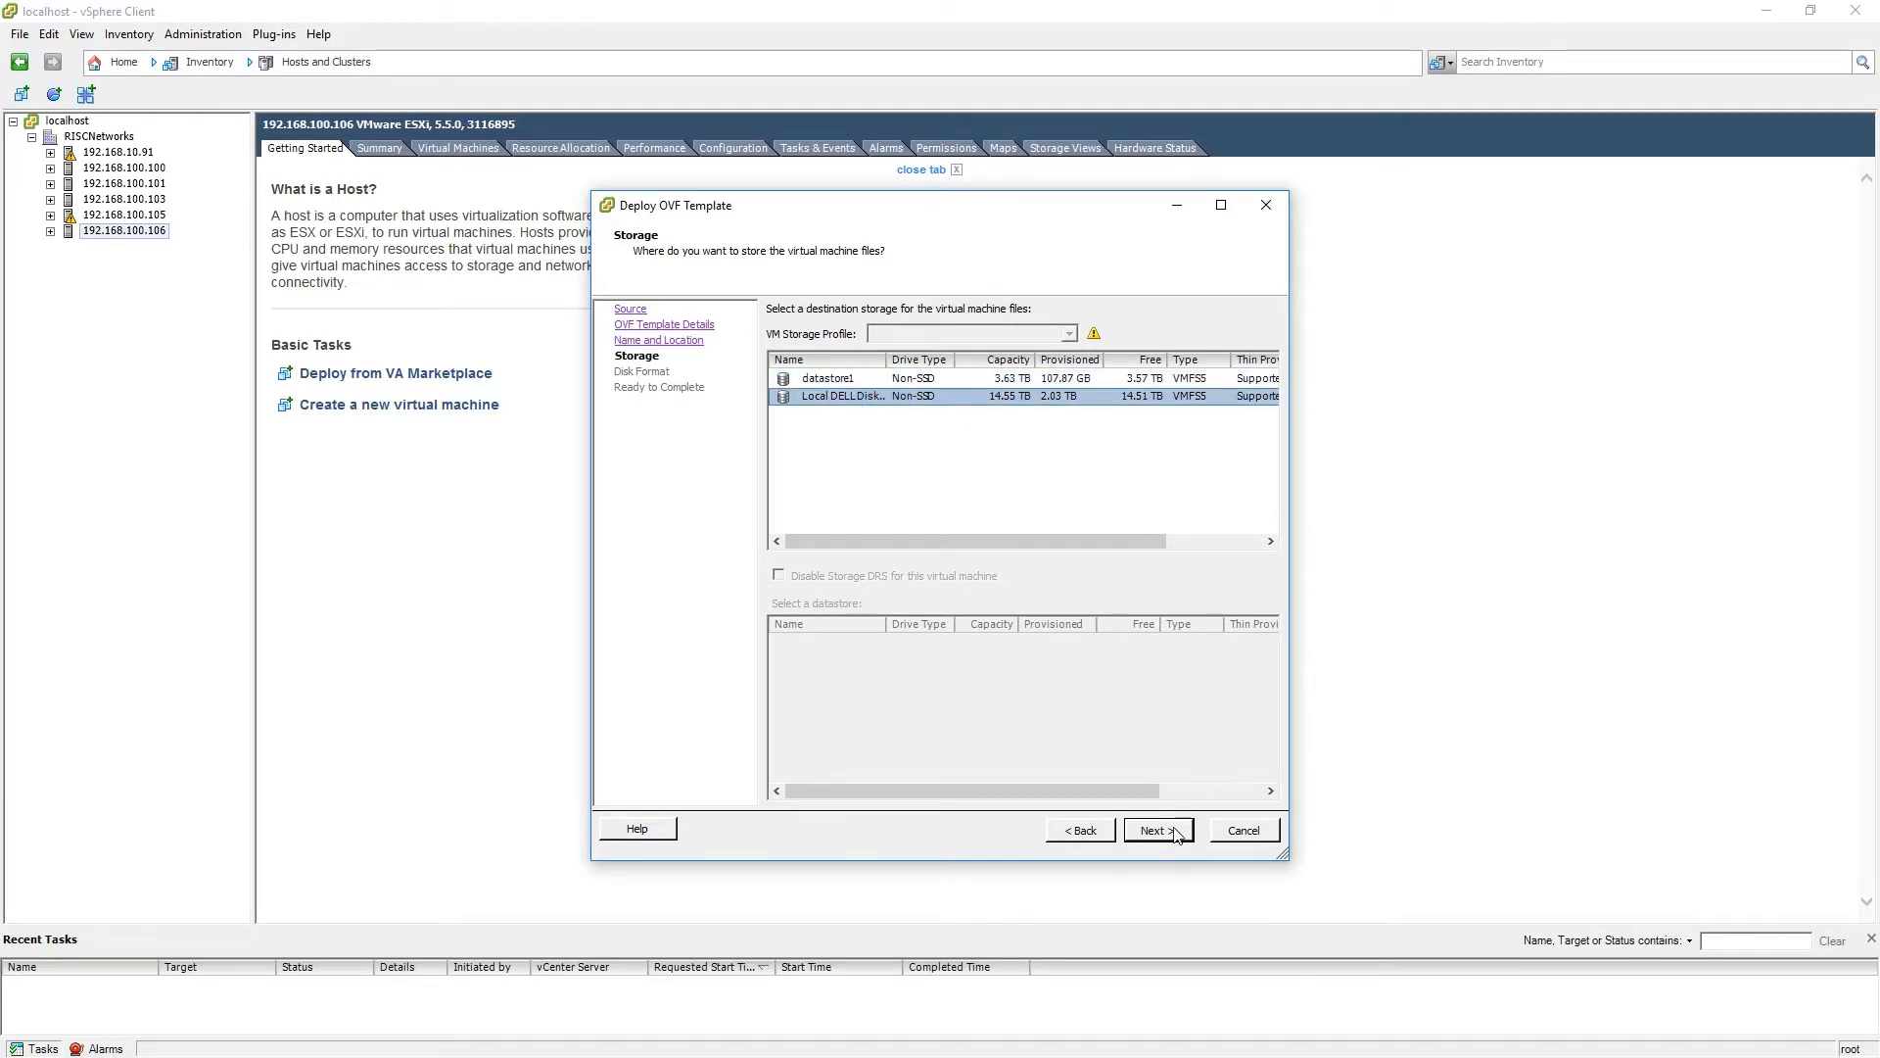
Choose Thin Provision as the appliance's disk format
{"action": "left_click", "coordinate": [1157, 830]}
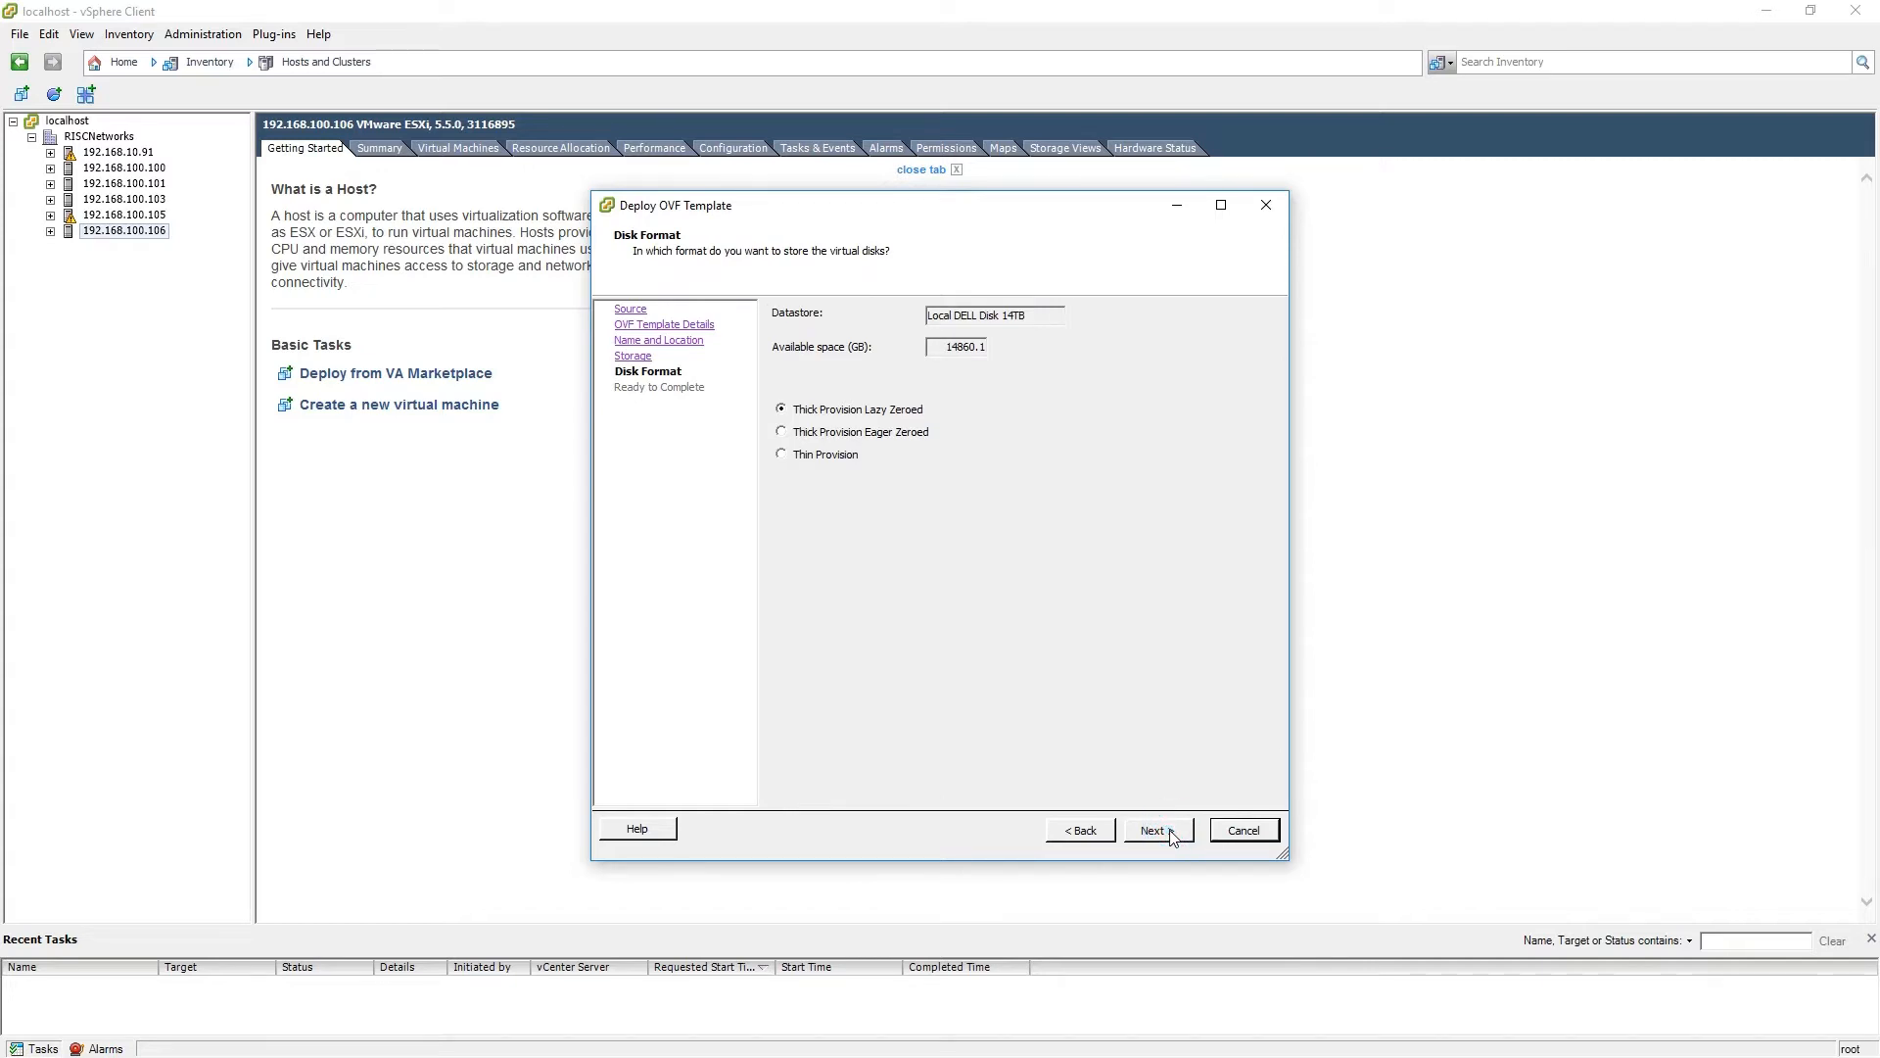
{"action": "mouse_move", "coordinate": [1156, 582]}
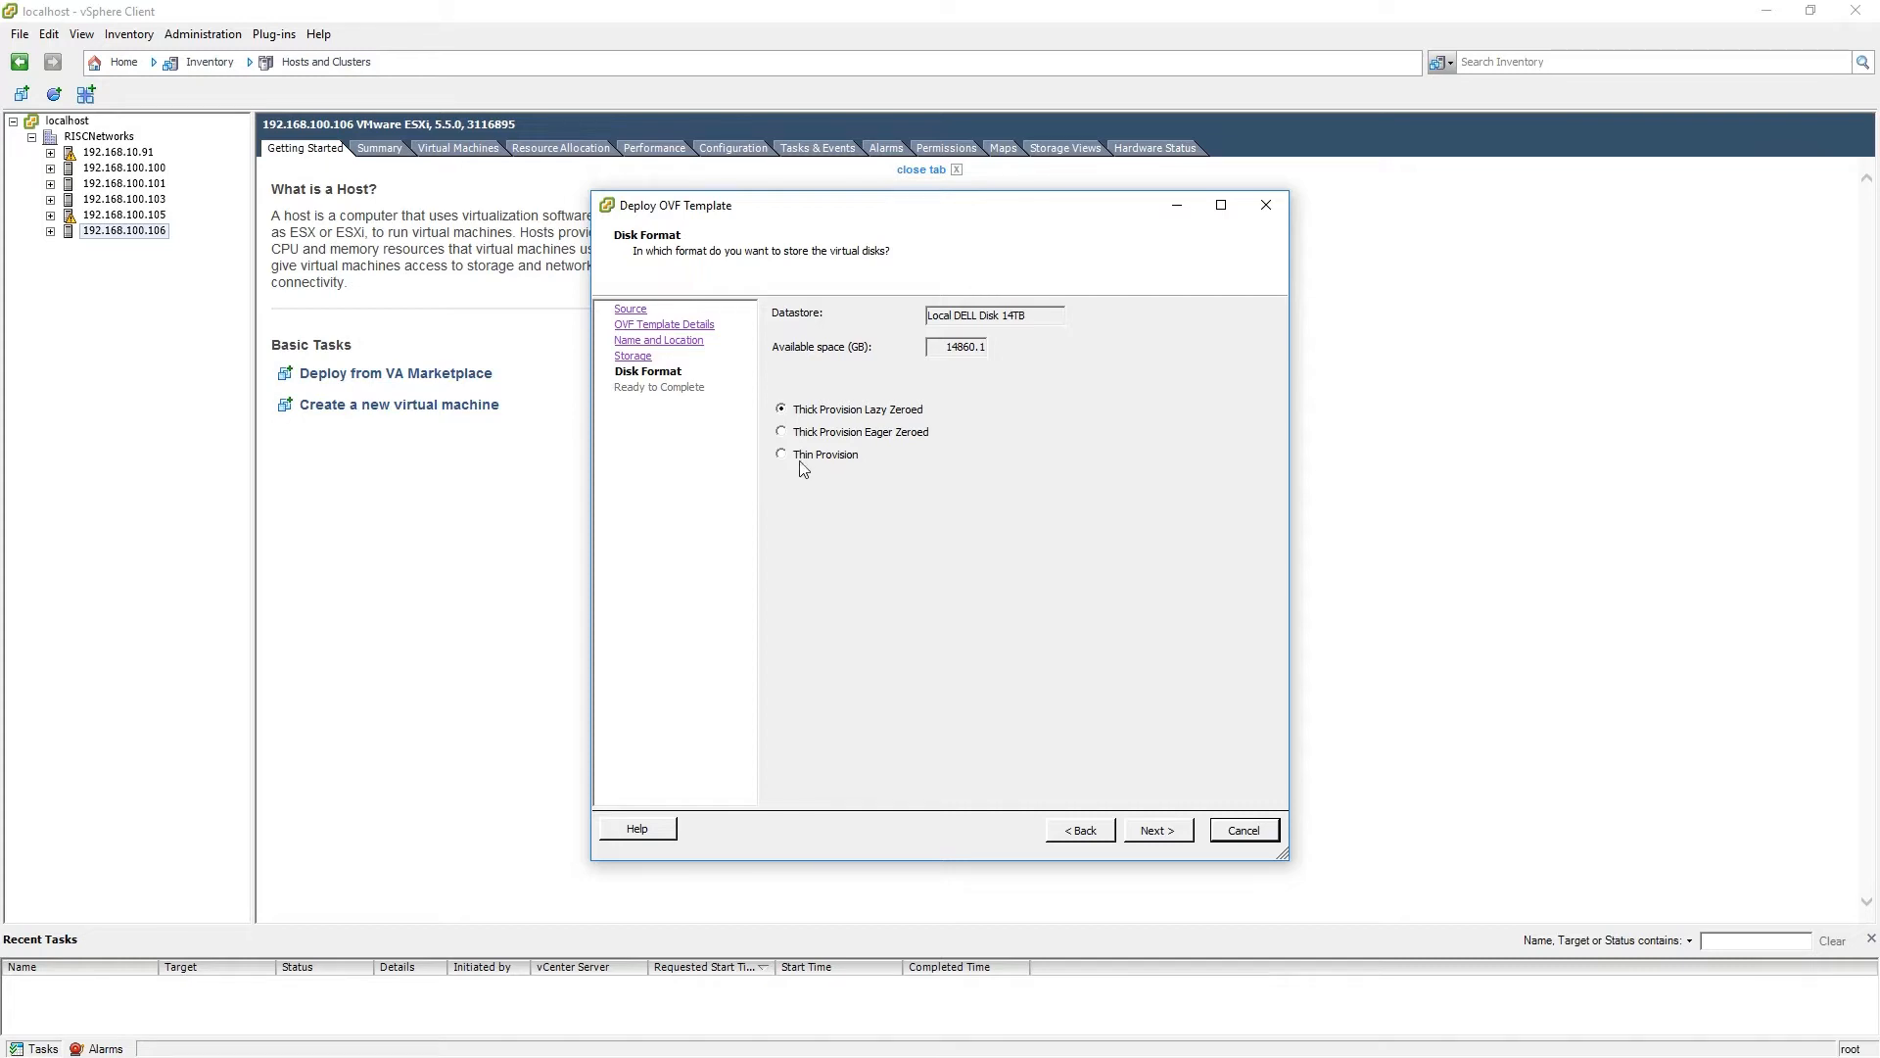
{"action": "left_click", "coordinate": [781, 455]}
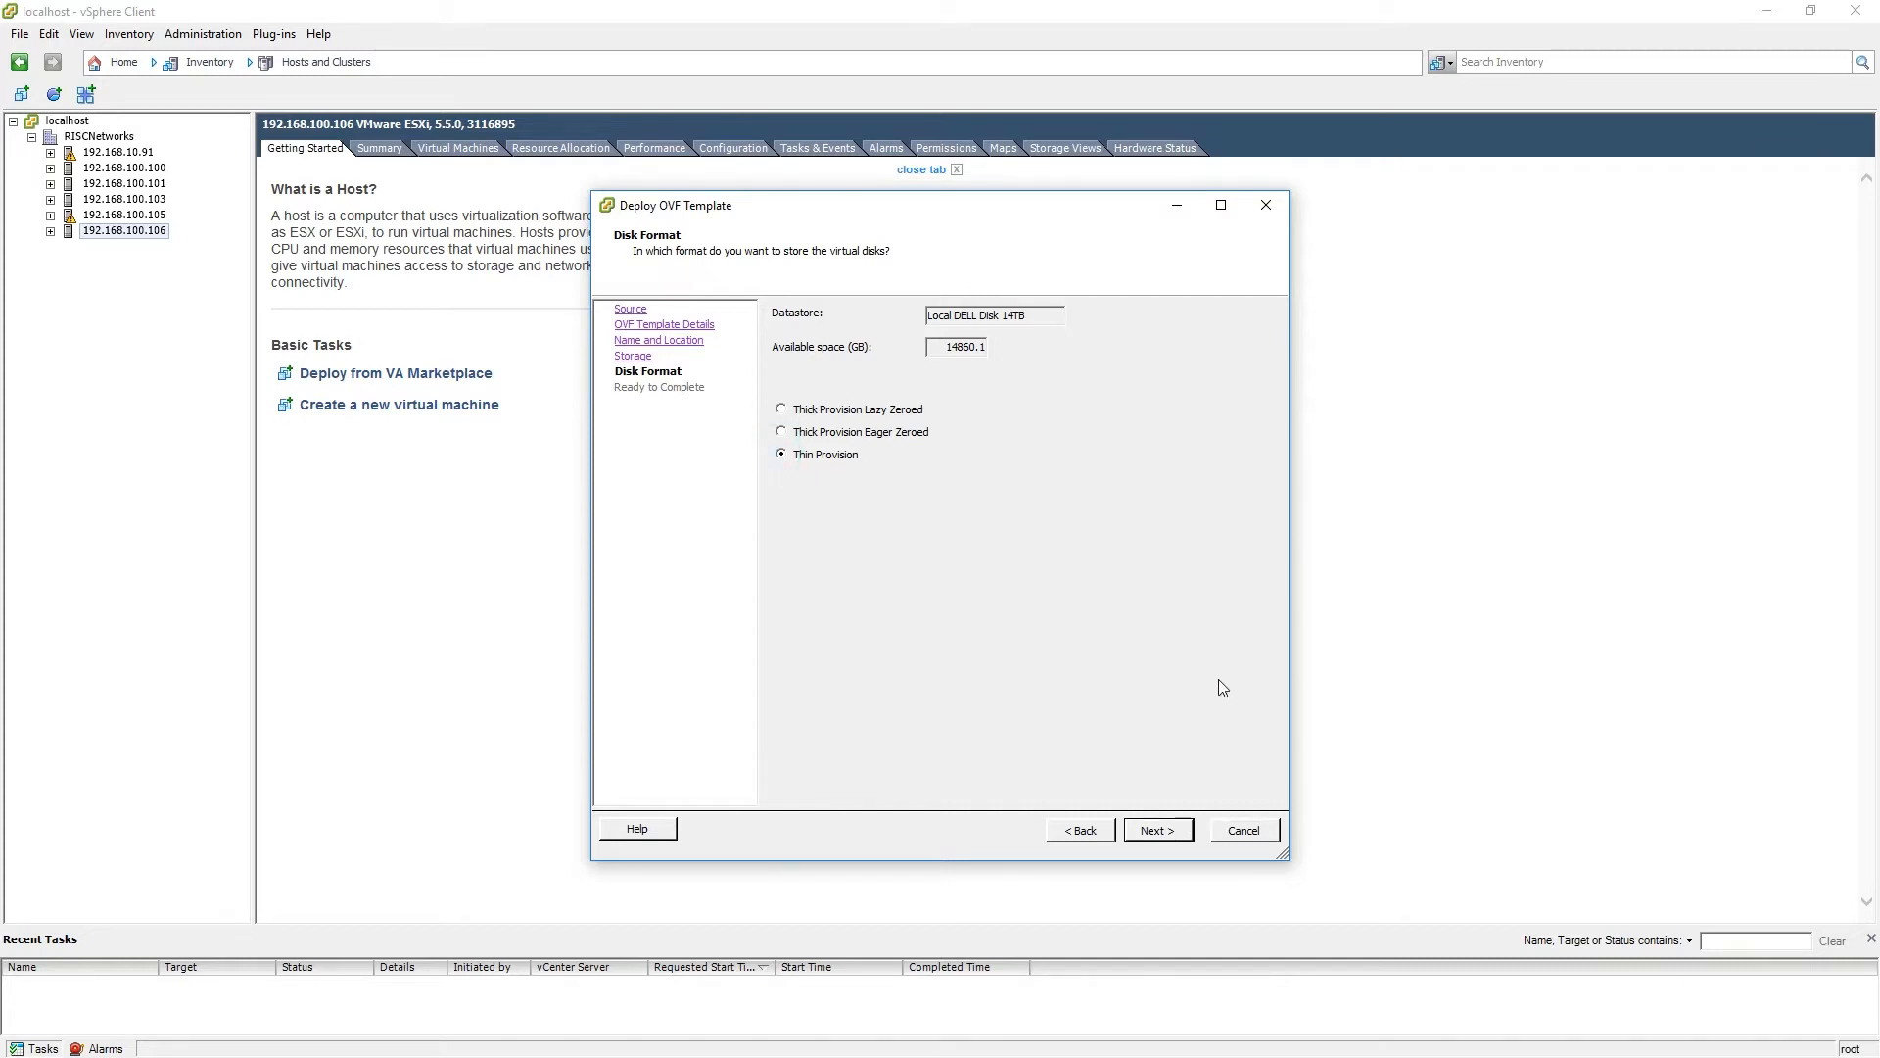
Enable Power on after deployment on Ready to Complete and finish the deployment
{"action": "left_click", "coordinate": [1158, 830]}
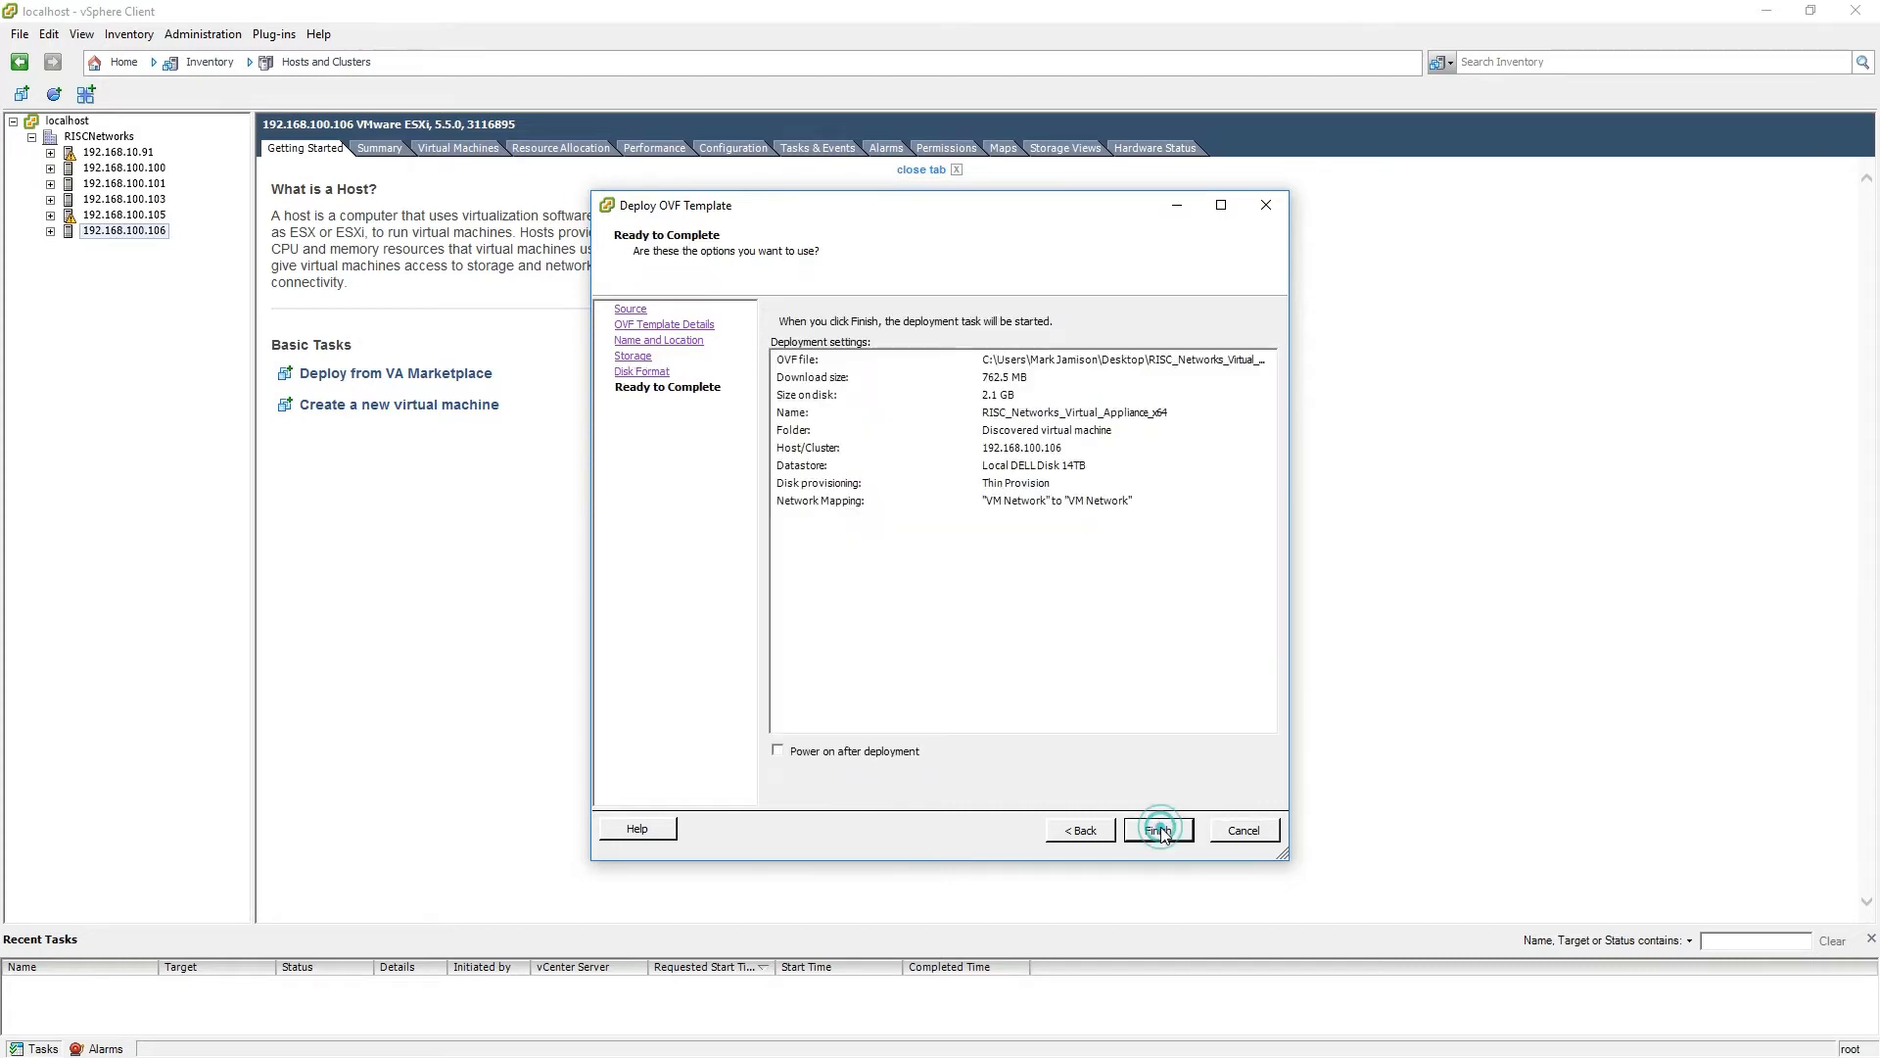
{"action": "left_click", "coordinate": [1157, 829]}
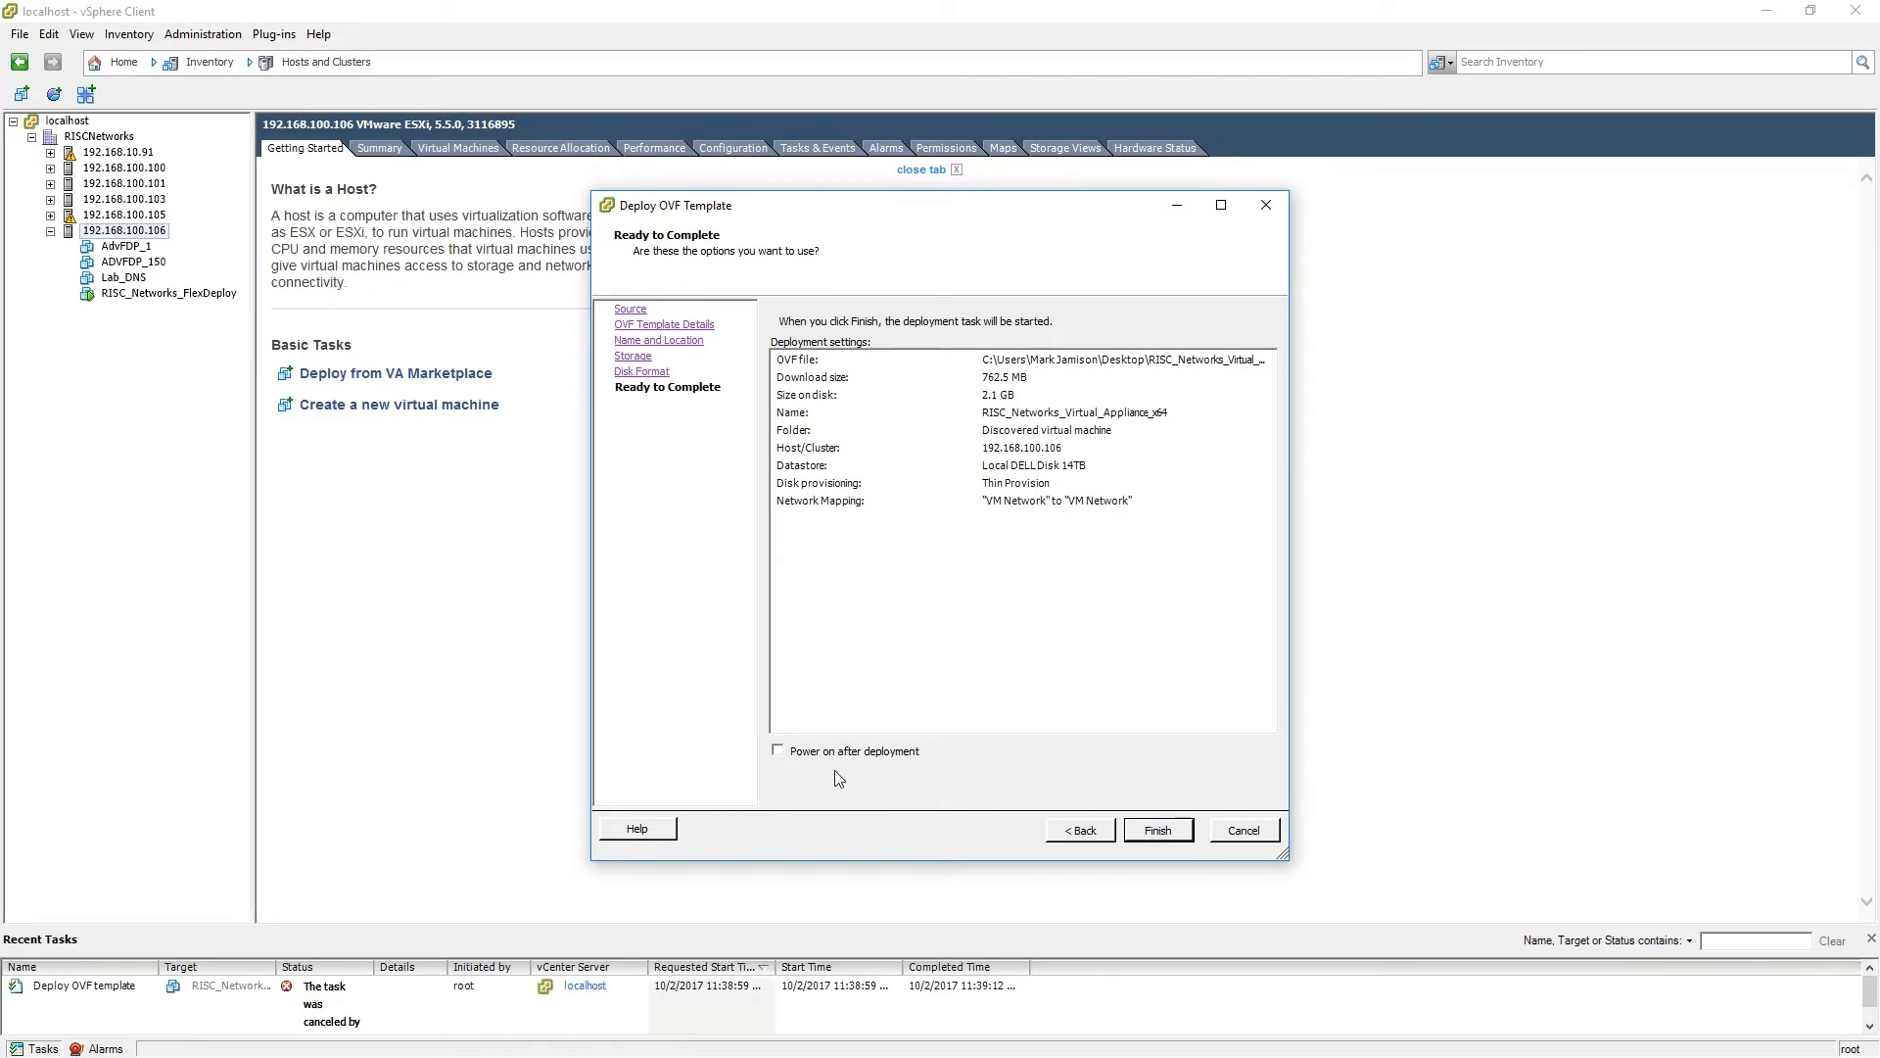
{"action": "left_click", "coordinate": [779, 750]}
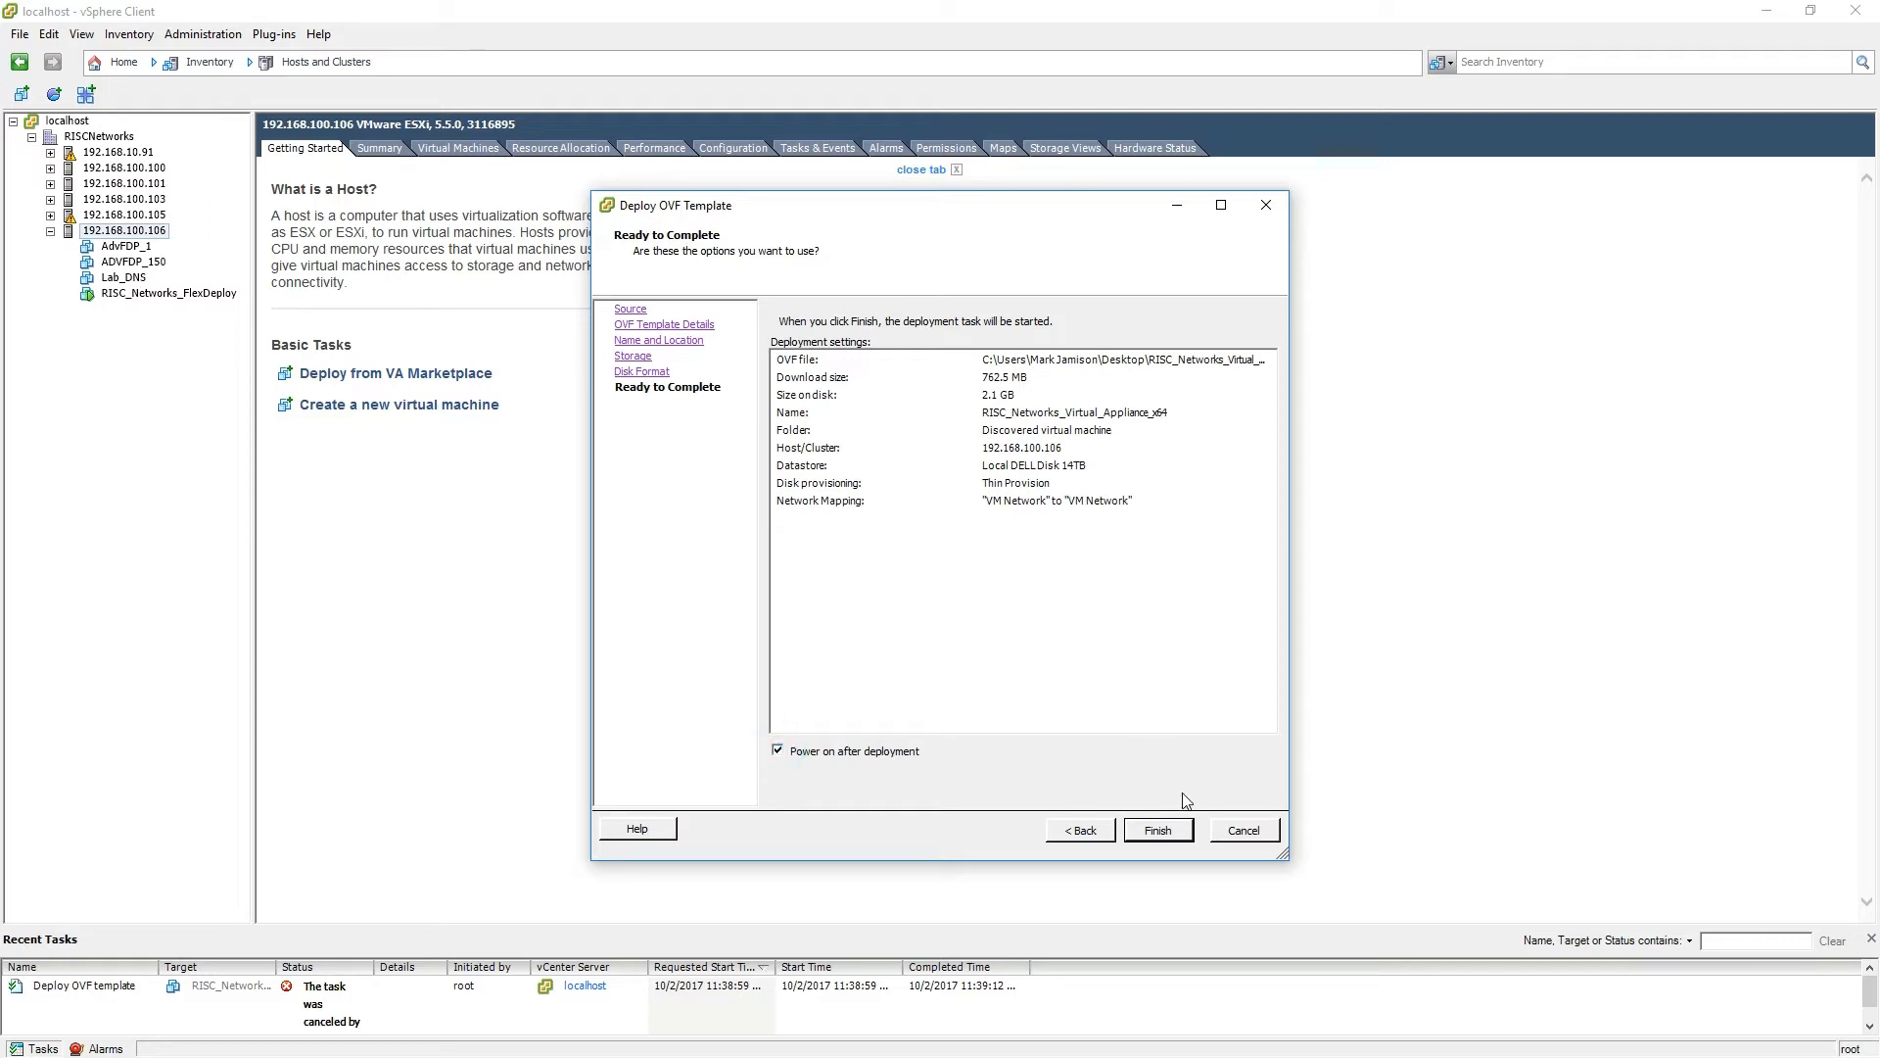
{"action": "left_click", "coordinate": [1163, 829]}
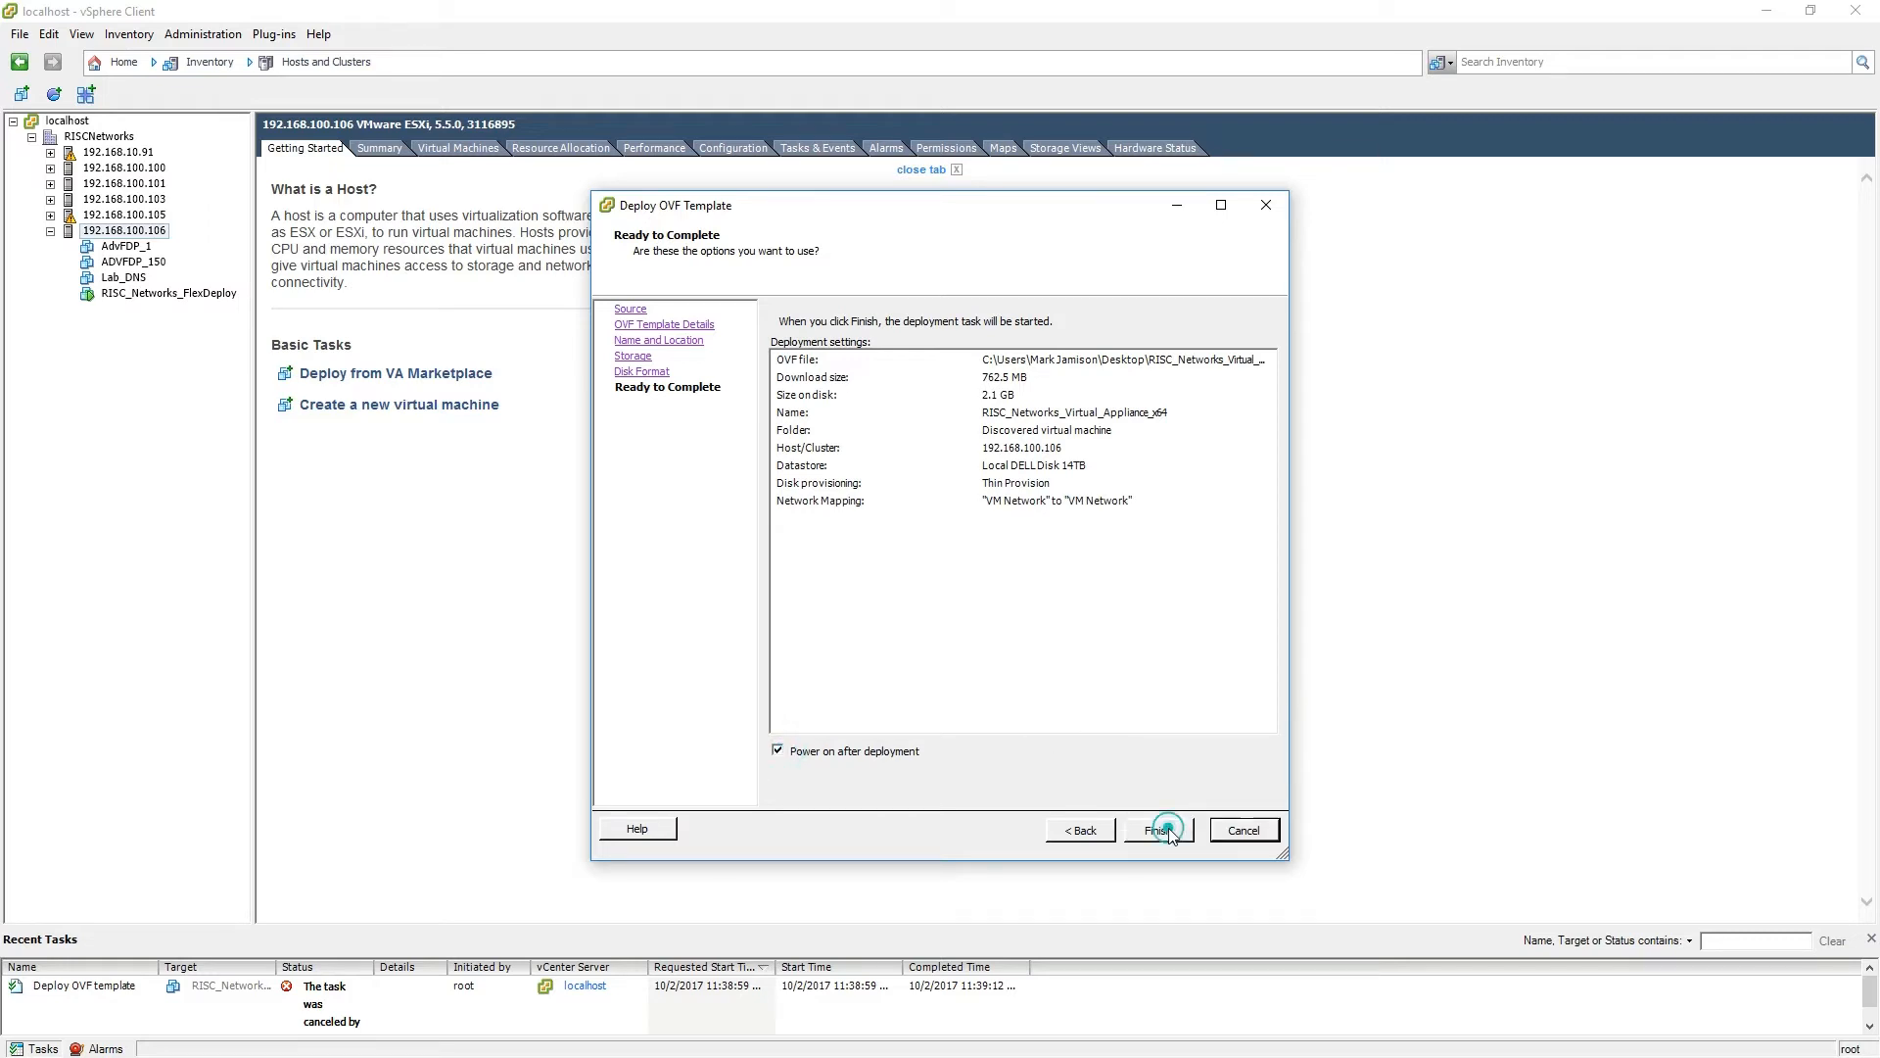
{"action": "left_click", "coordinate": [1160, 829]}
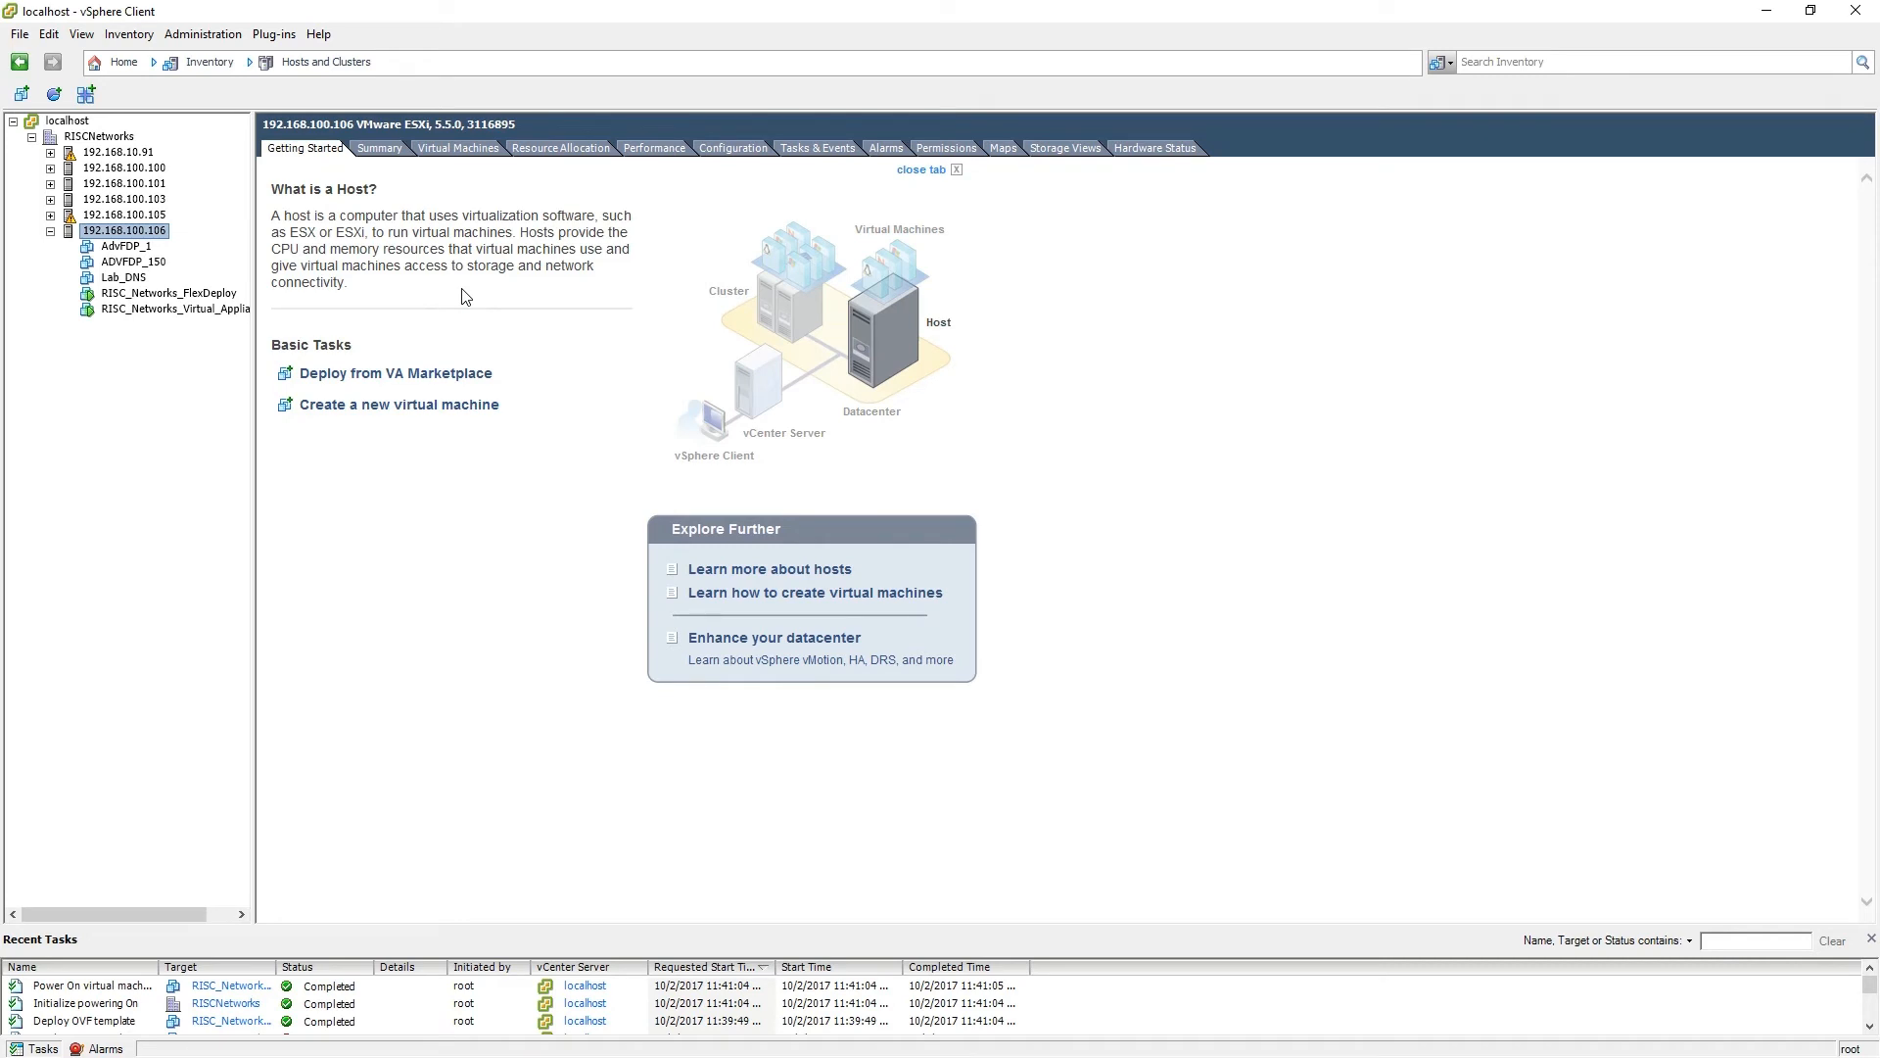
{"action": "mouse_move", "coordinate": [88, 319]}
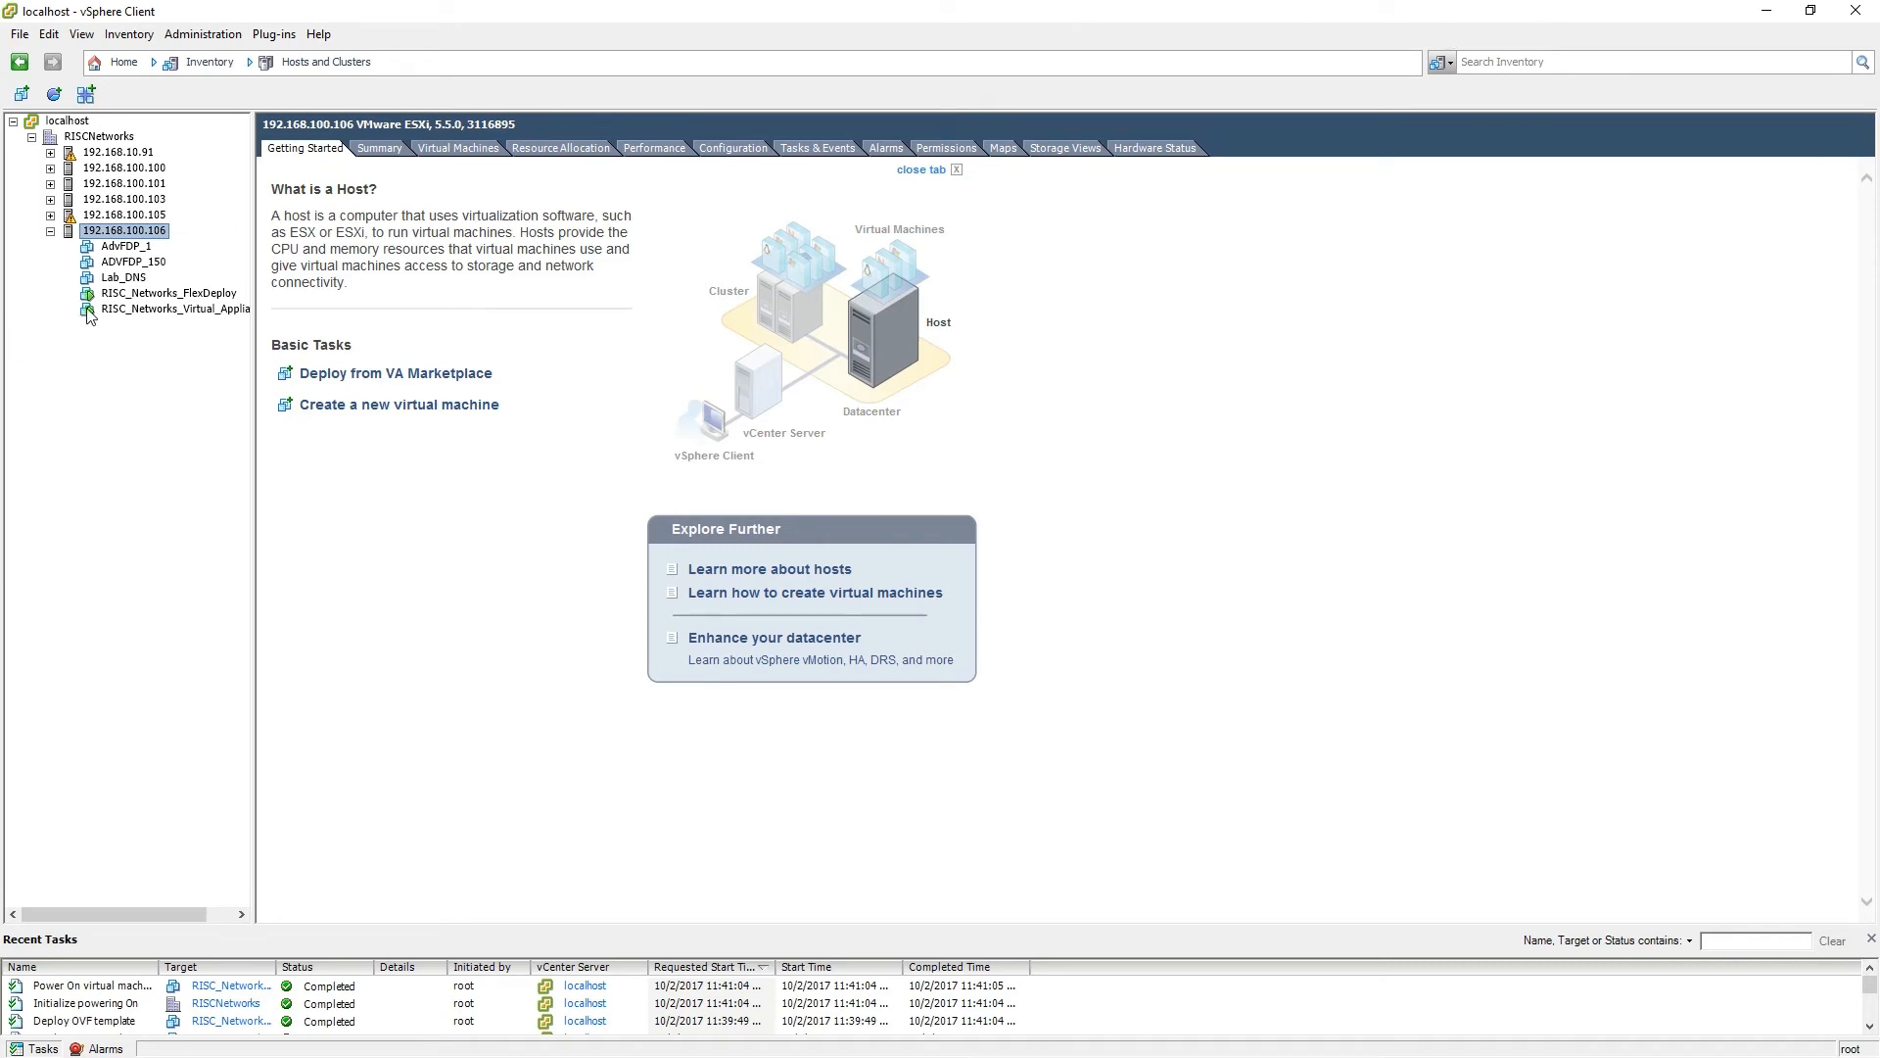
Show the Console tab of RISC_Networks_Virtual_Appliance_x64 in the inventory
{"action": "left_click", "coordinate": [174, 308]}
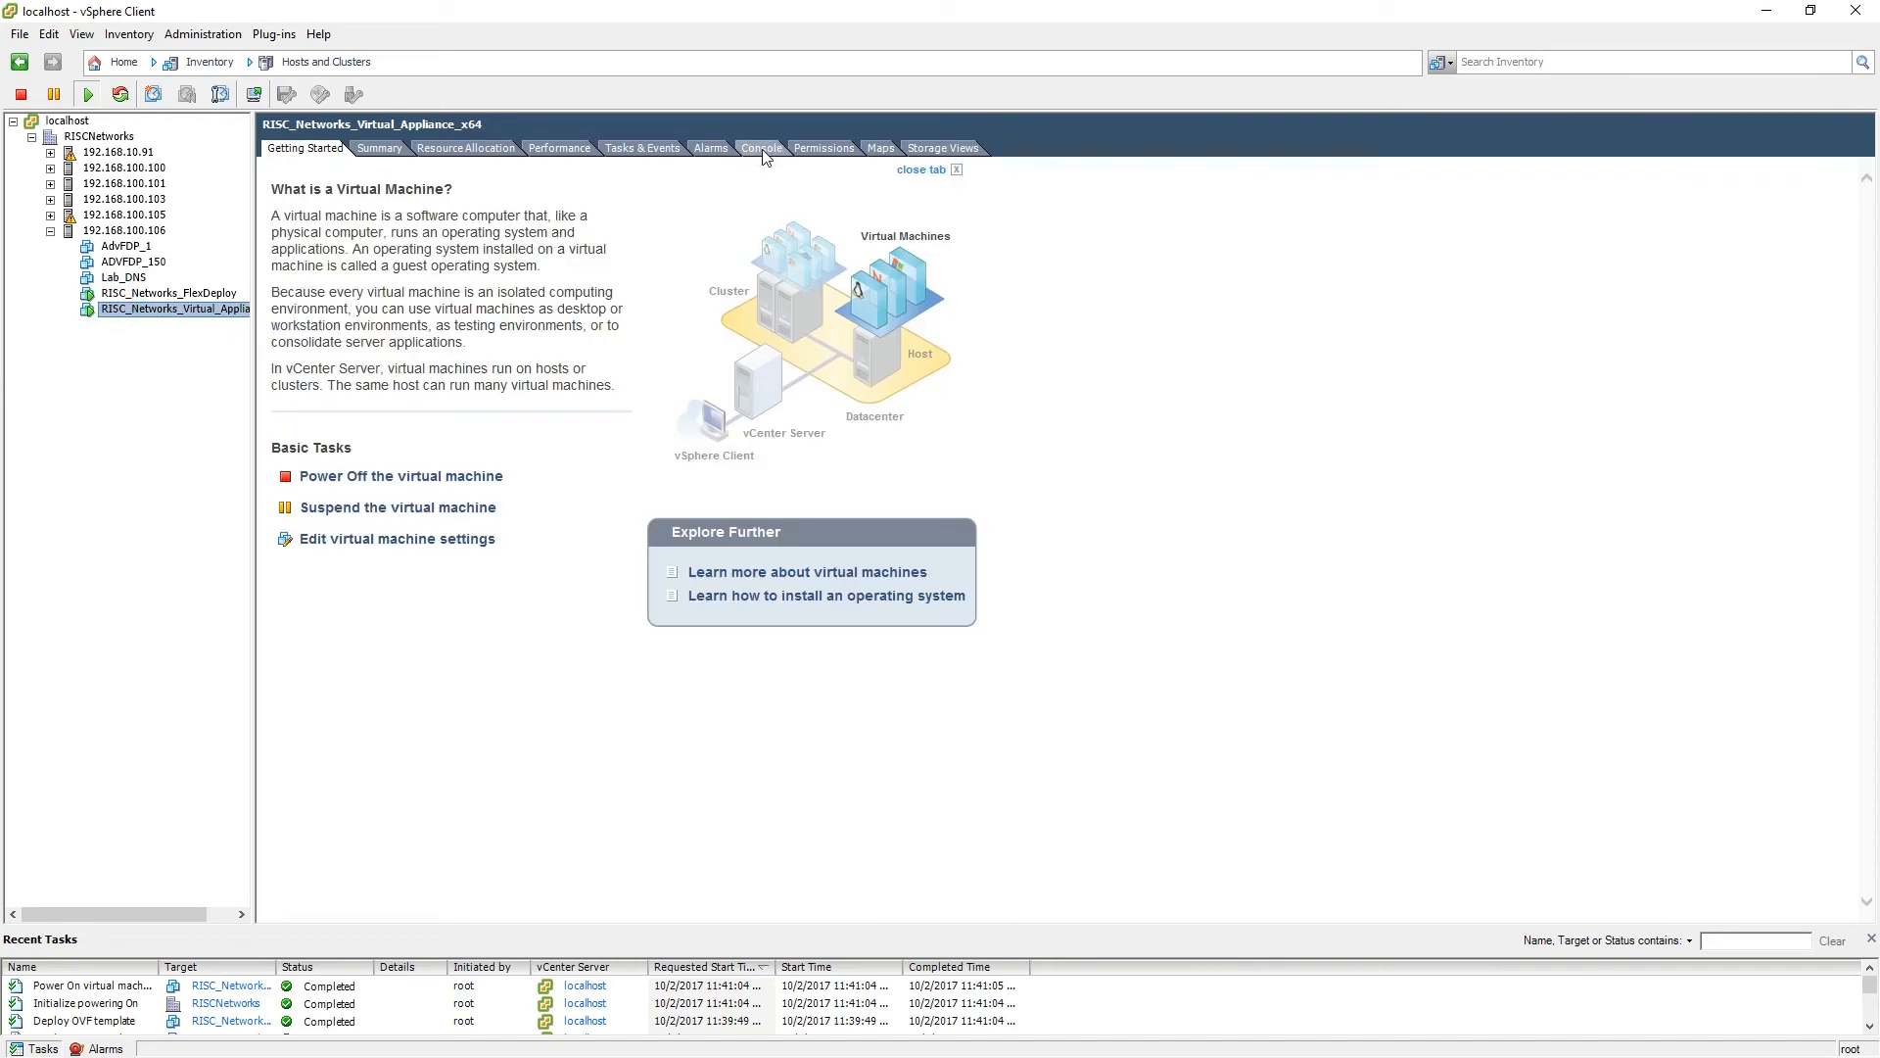
{"action": "left_click", "coordinate": [761, 148]}
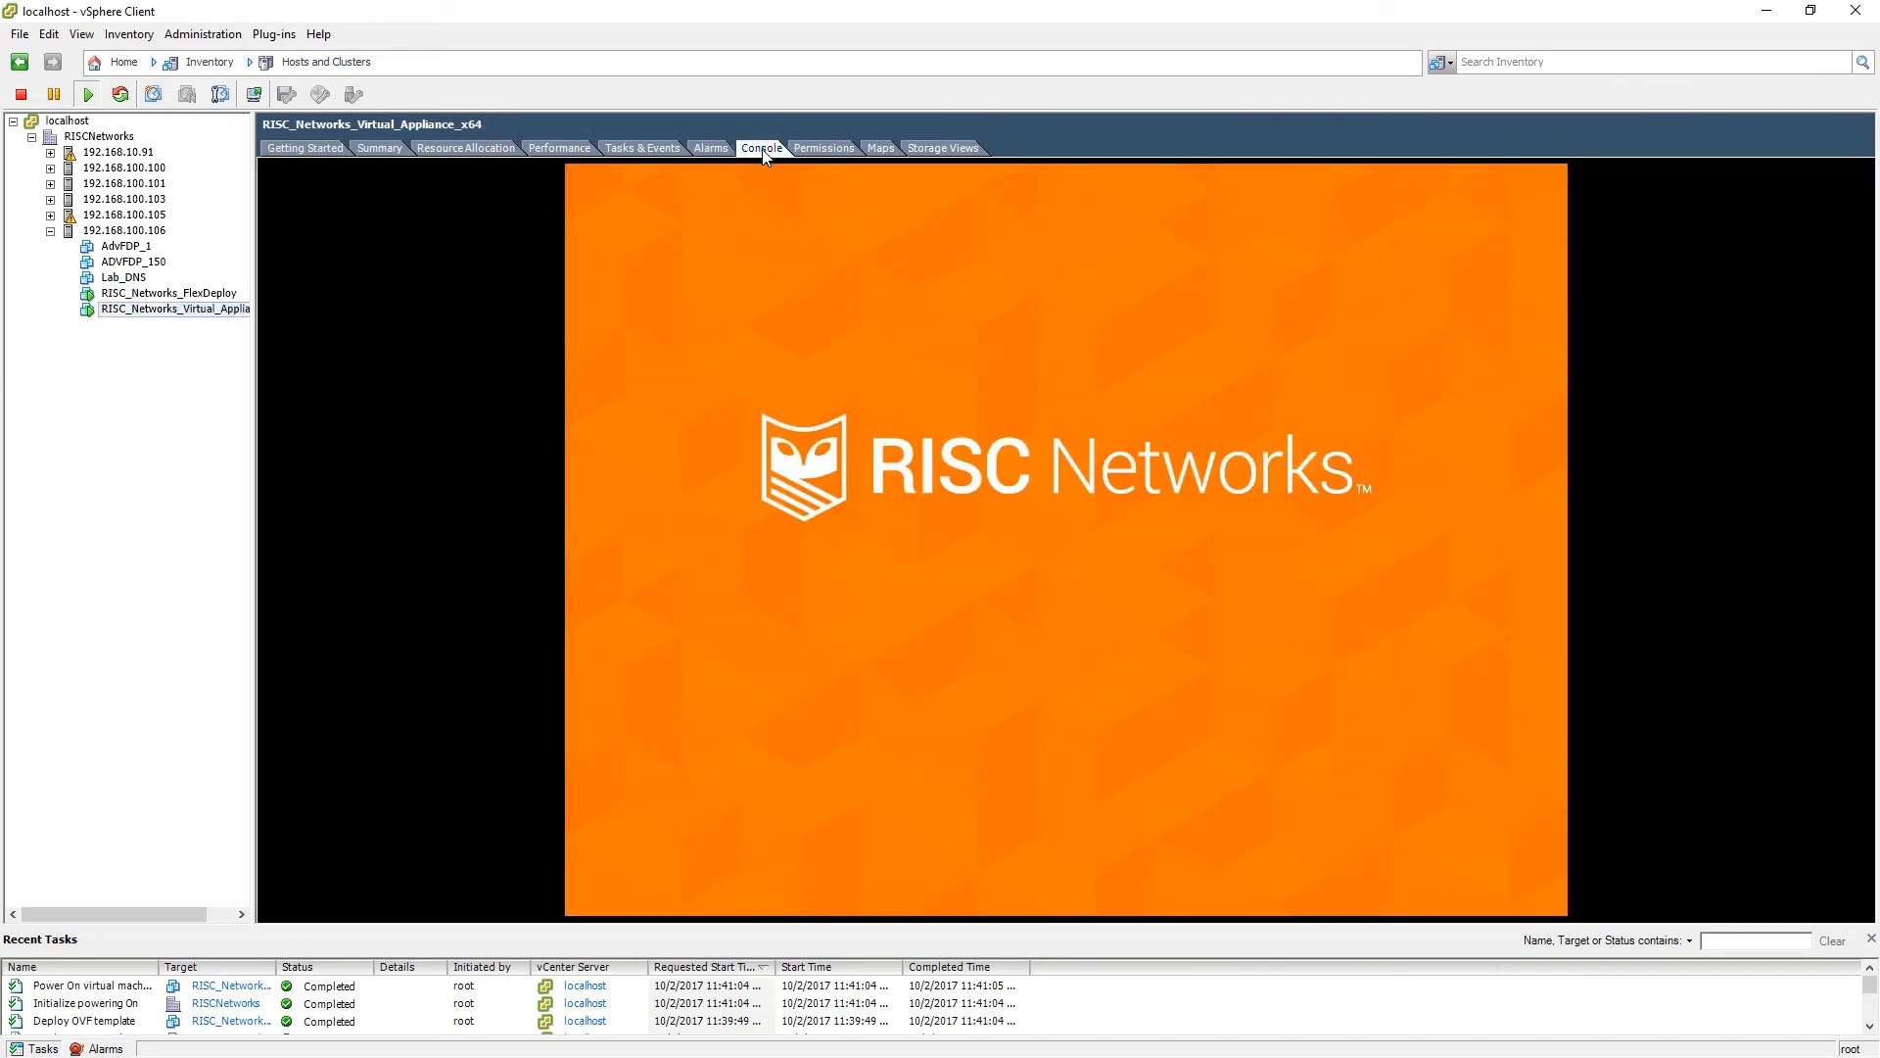